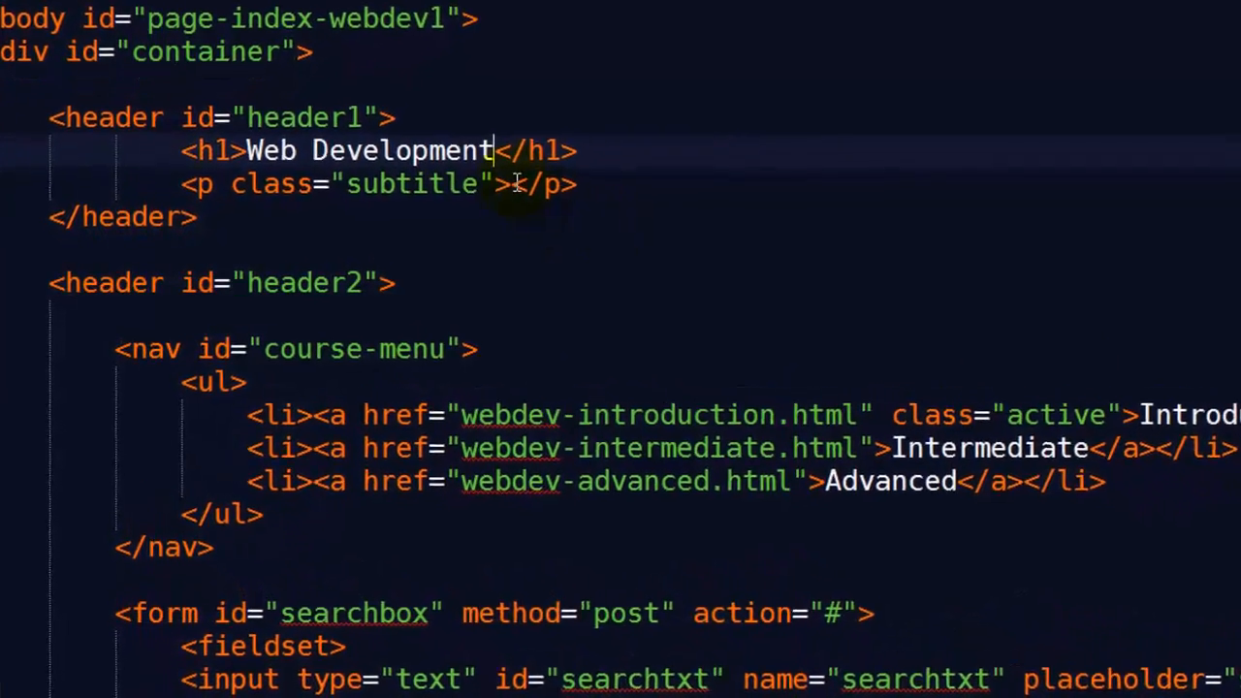
# Step: Review the rendered Page Structure page, scrolling through its headings, menu links and lorem ipsum paragraphs
pyautogui.write('Six Minutes. Sma')
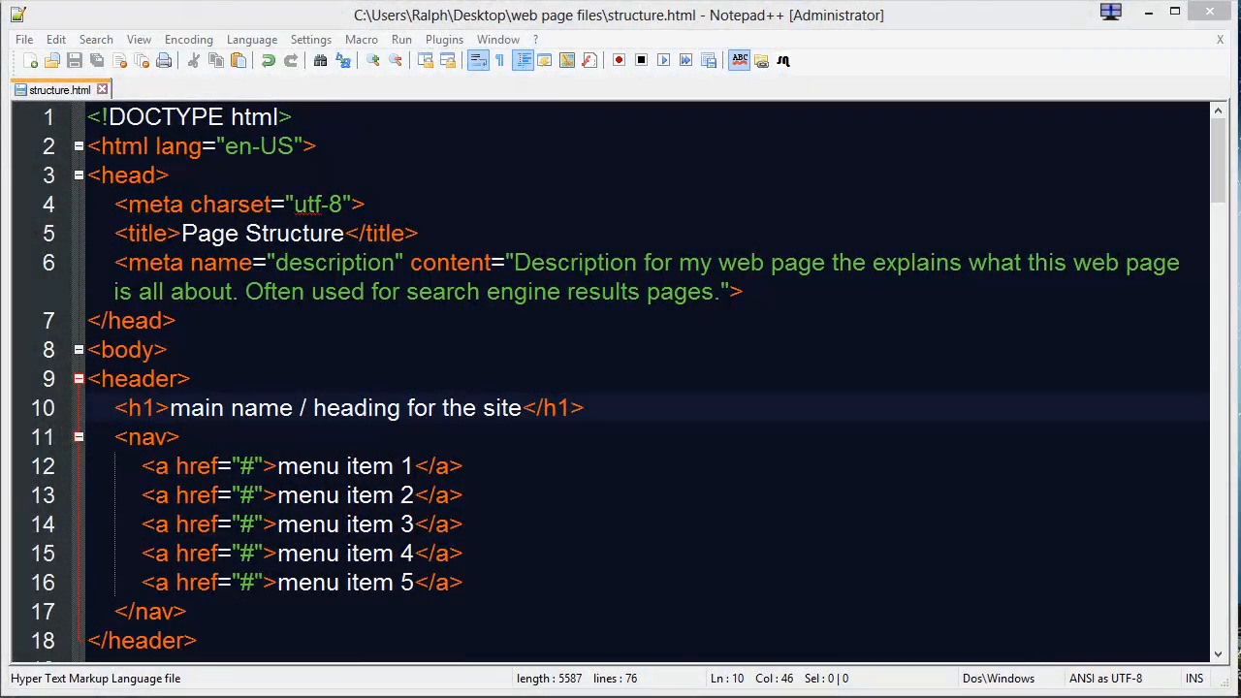
pyautogui.moveTo(498, 491)
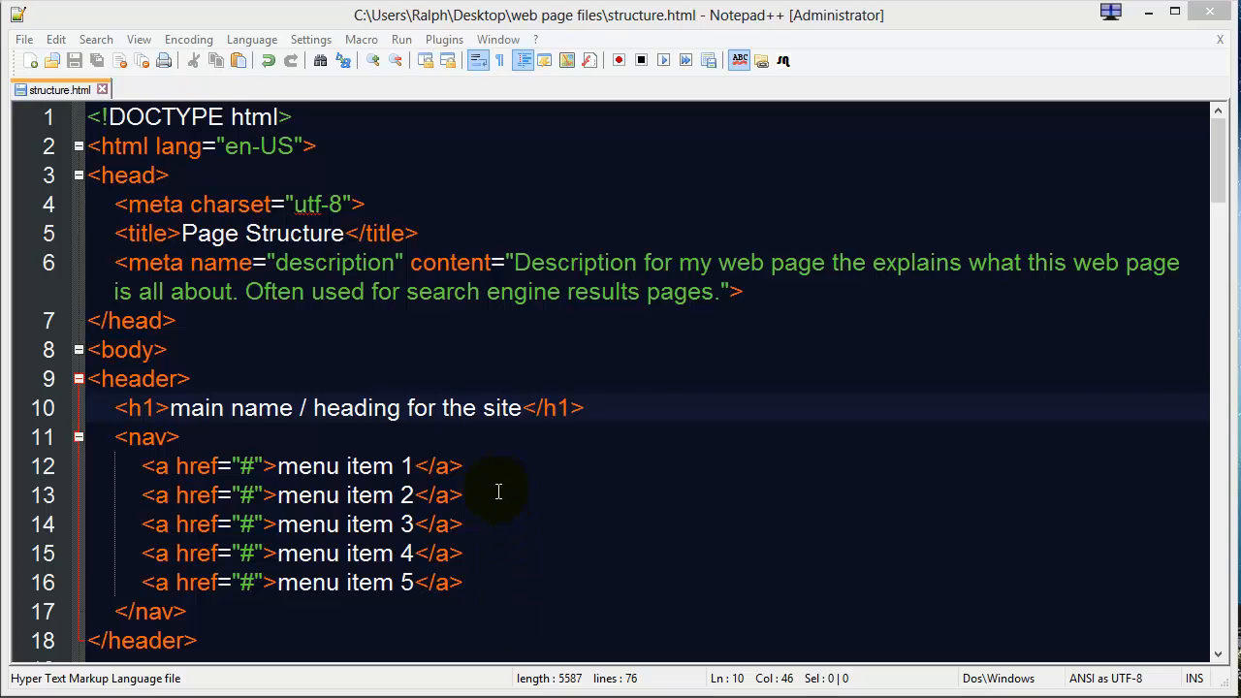
pyautogui.click(466, 466)
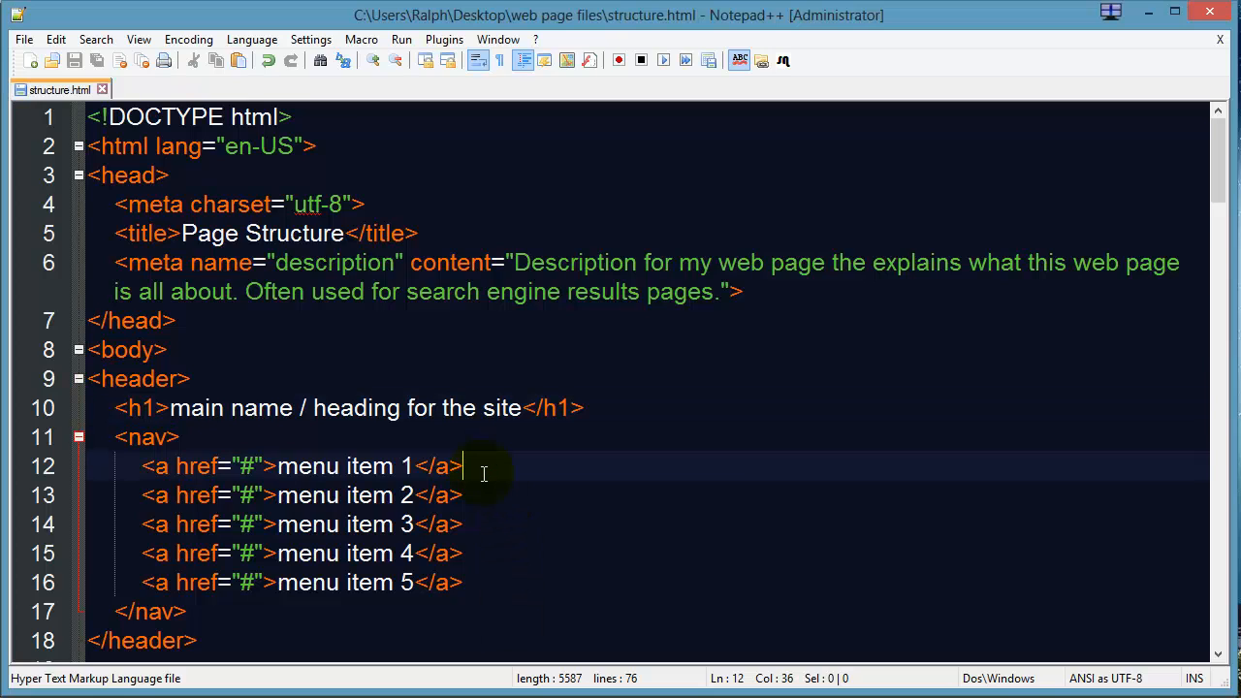
pyautogui.moveTo(460, 466)
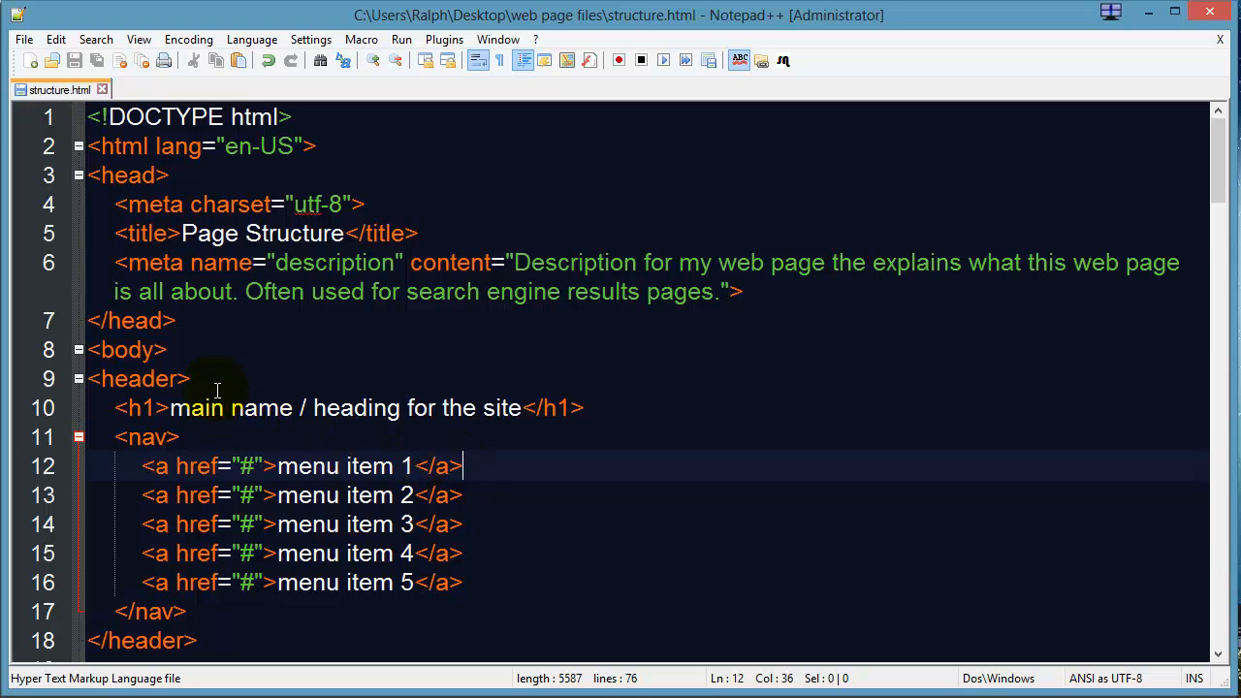
pyautogui.scroll(-3)
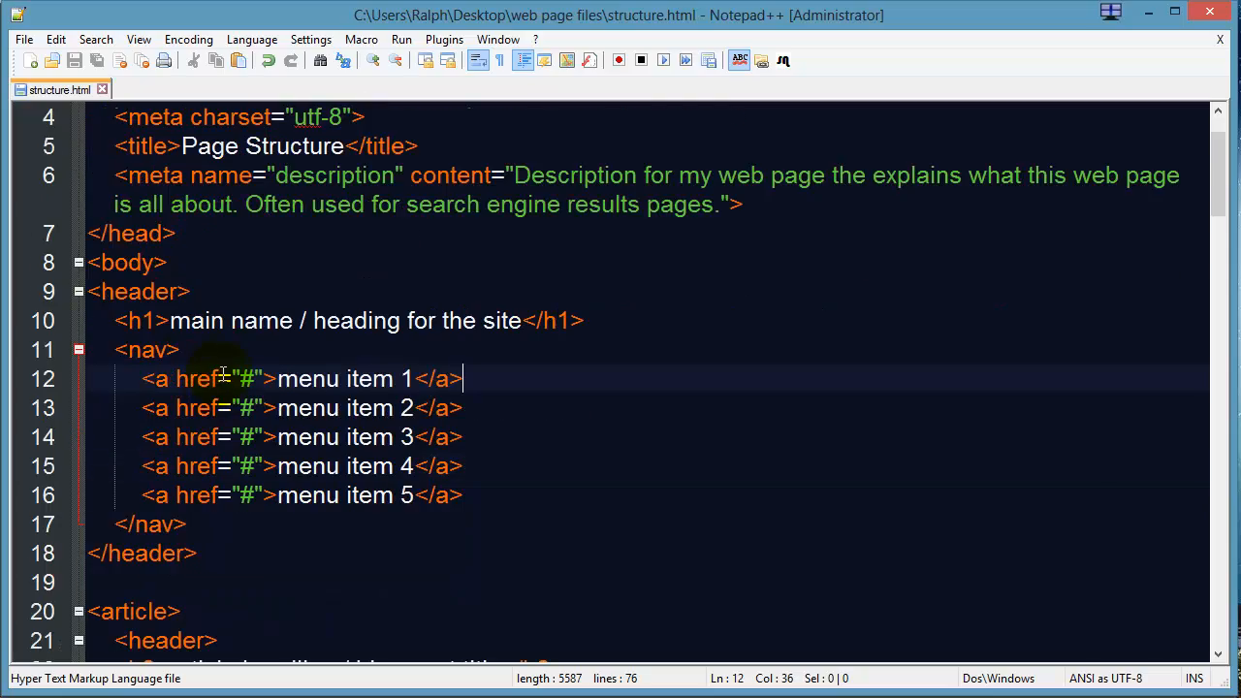
pyautogui.scroll(-3)
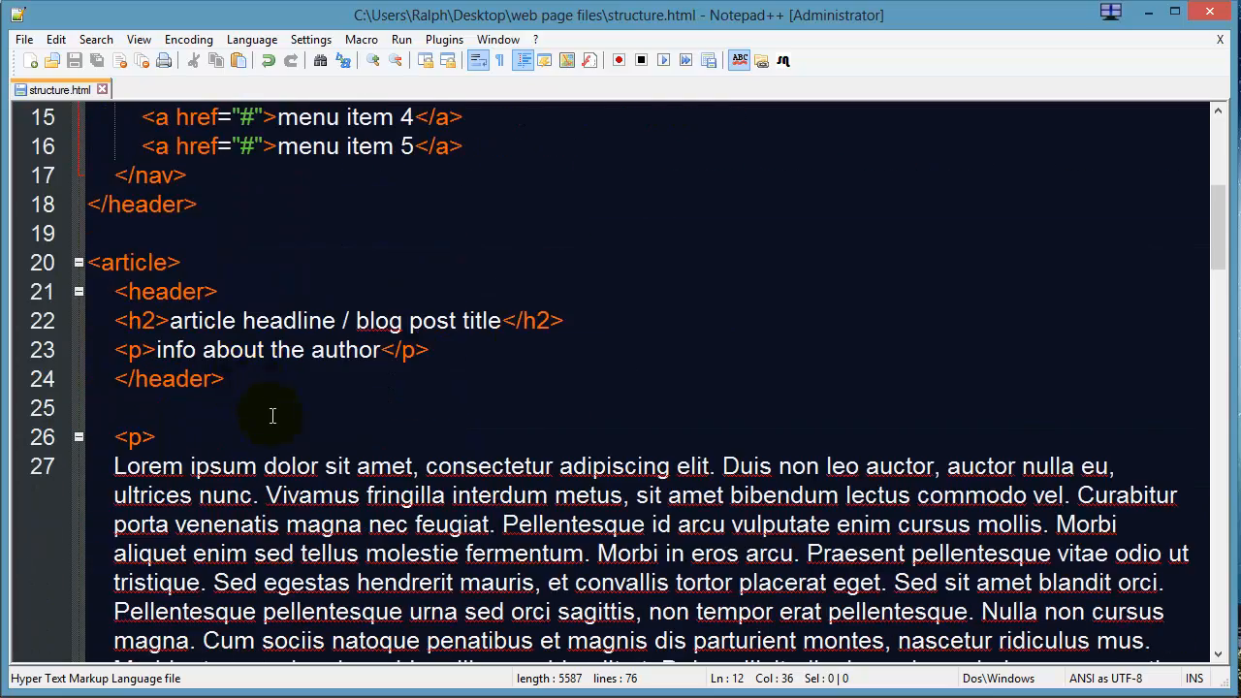
pyautogui.scroll(-3)
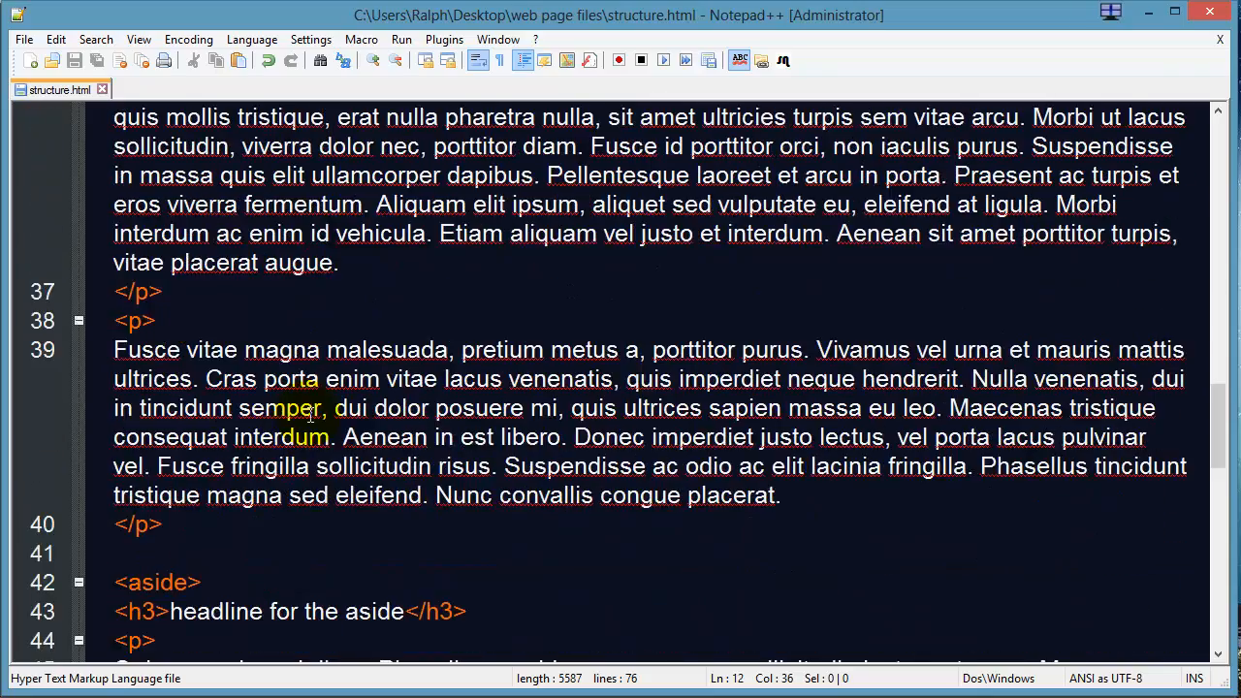
pyautogui.scroll(-3)
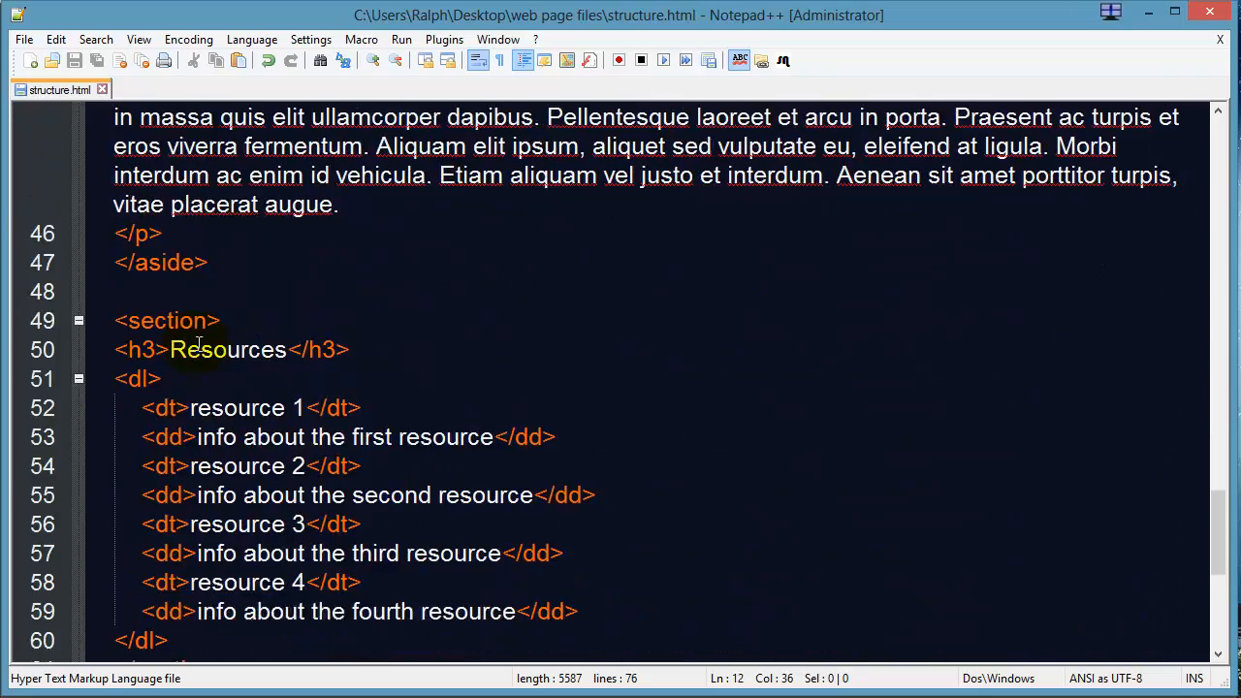
pyautogui.scroll(-3)
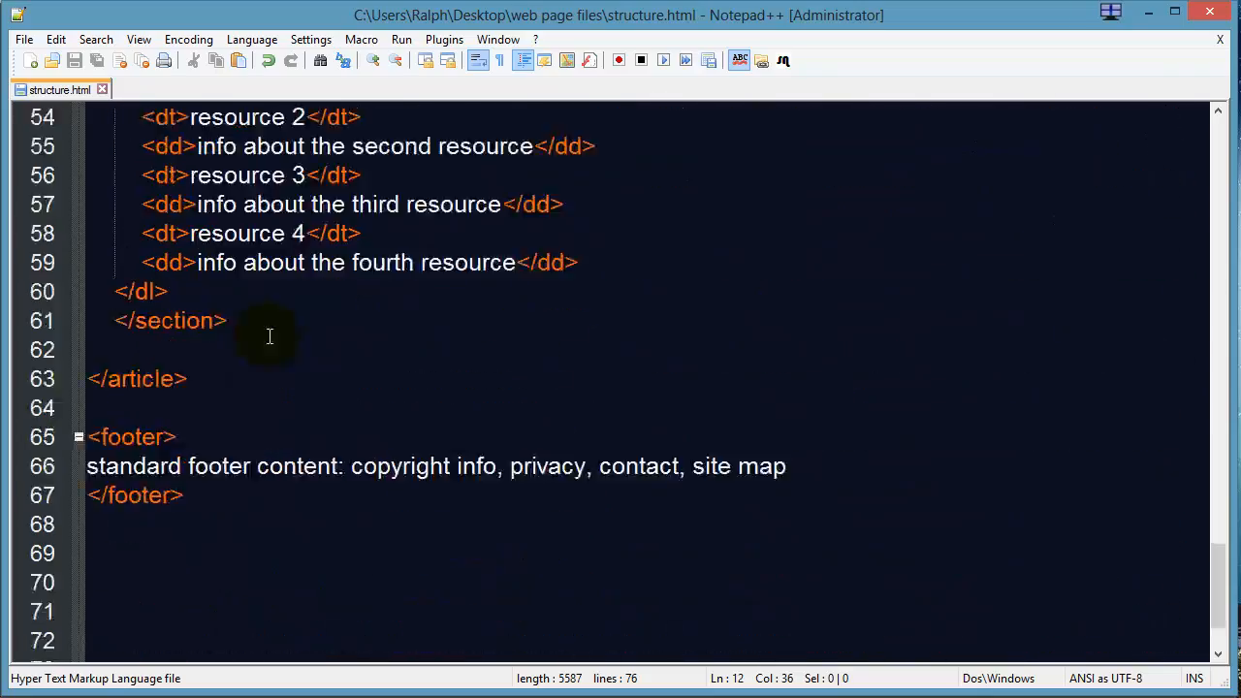
pyautogui.scroll(-3)
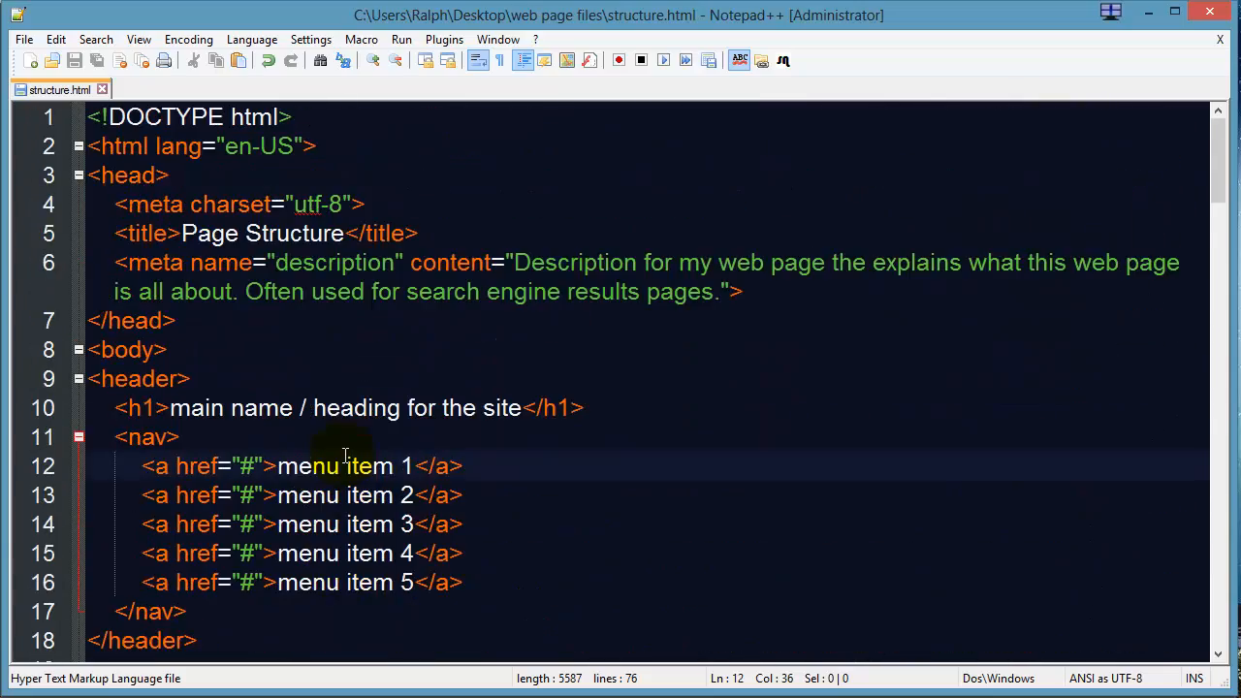
pyautogui.scroll(-3)
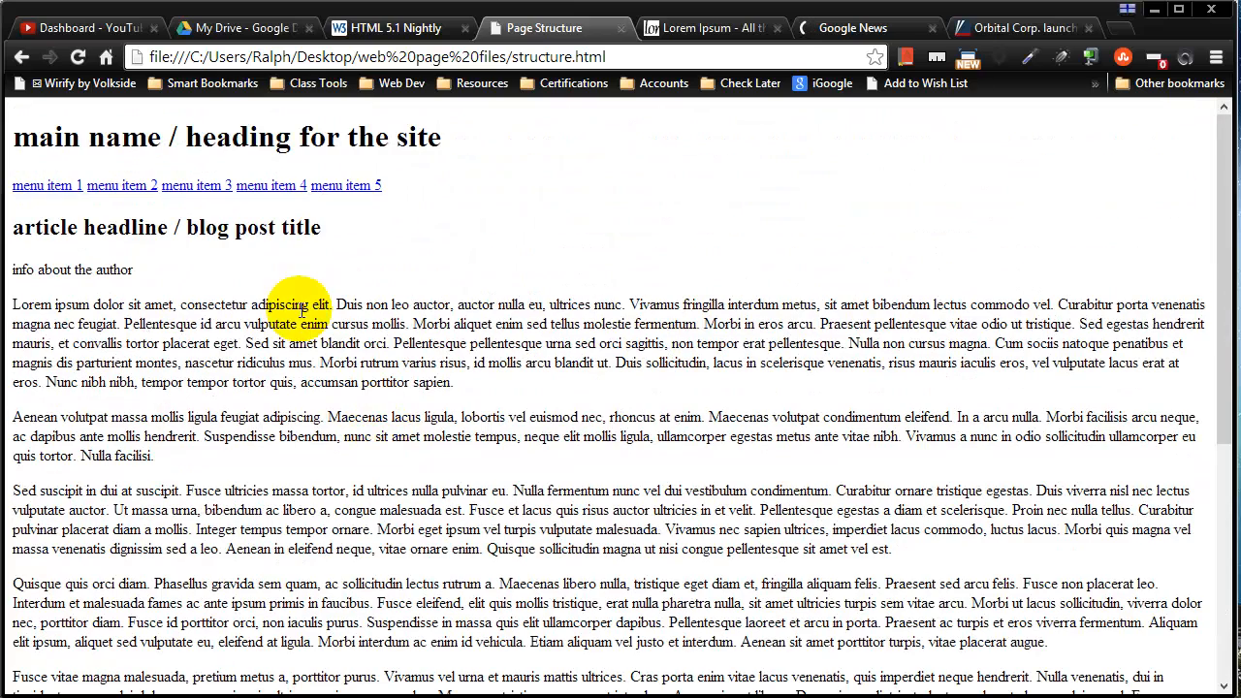
pyautogui.moveTo(29, 137)
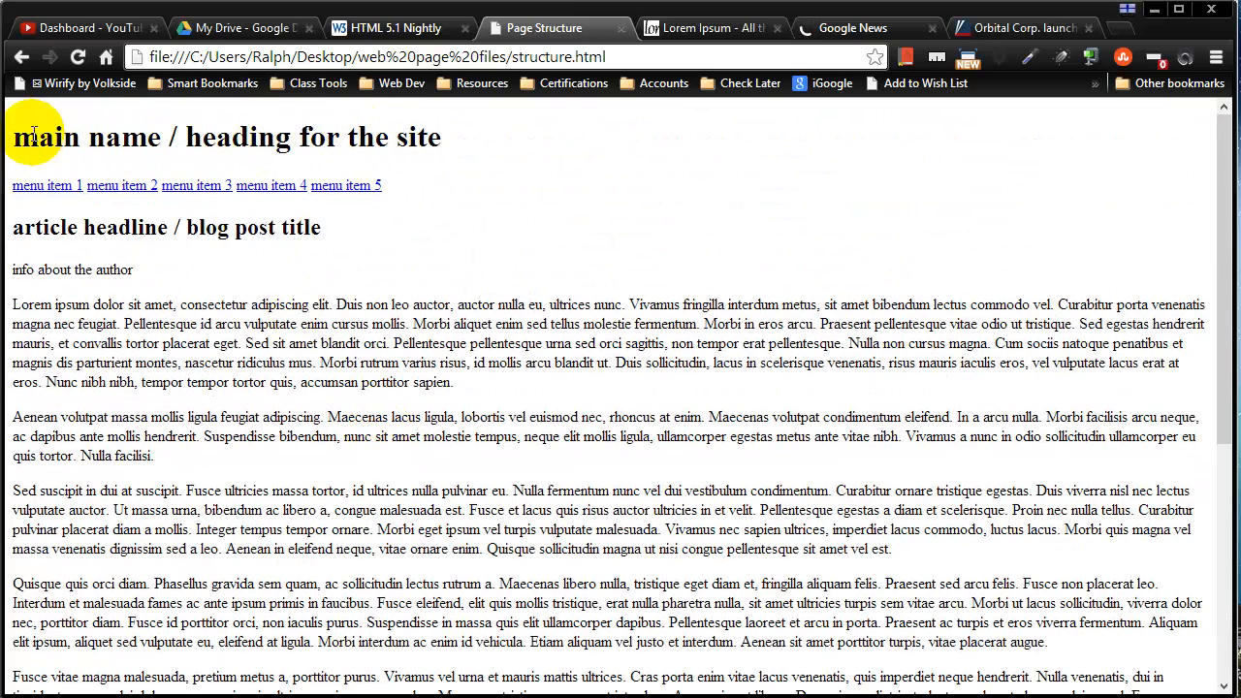
pyautogui.moveTo(53, 137); pyautogui.dragTo(310, 137)
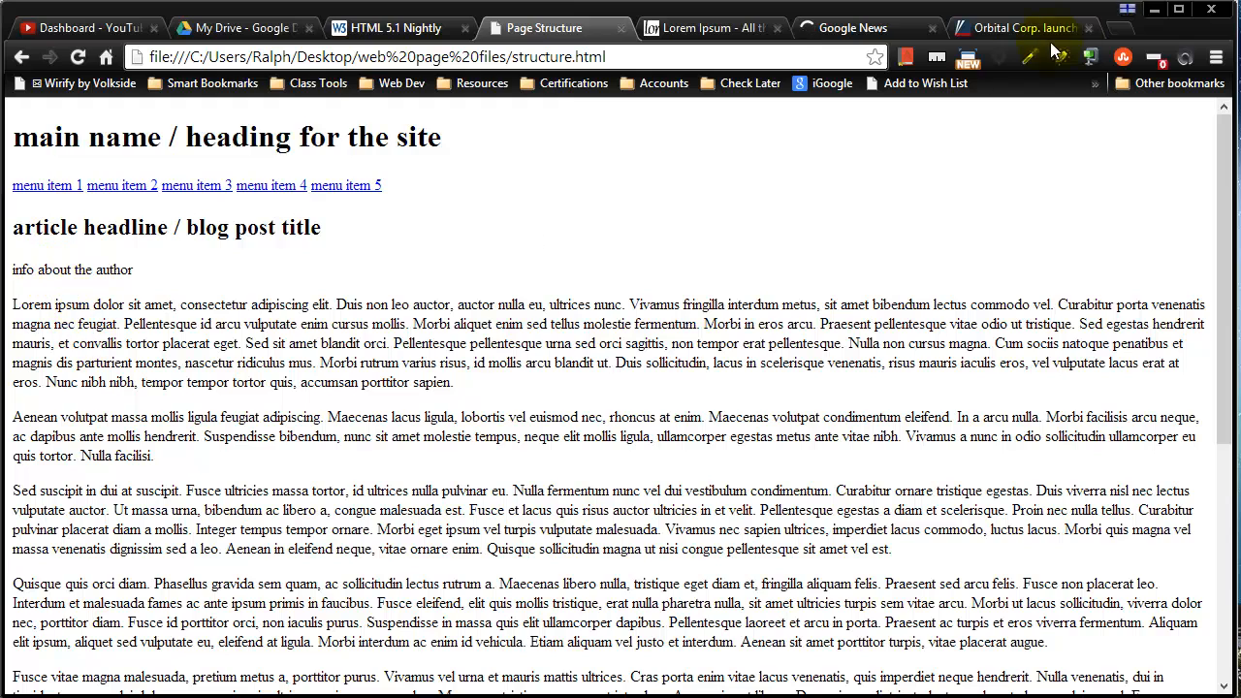
# Step: Bring up the Fox News article about Orbital Corp.'s rocket launch to the space station
pyautogui.click(1018, 27)
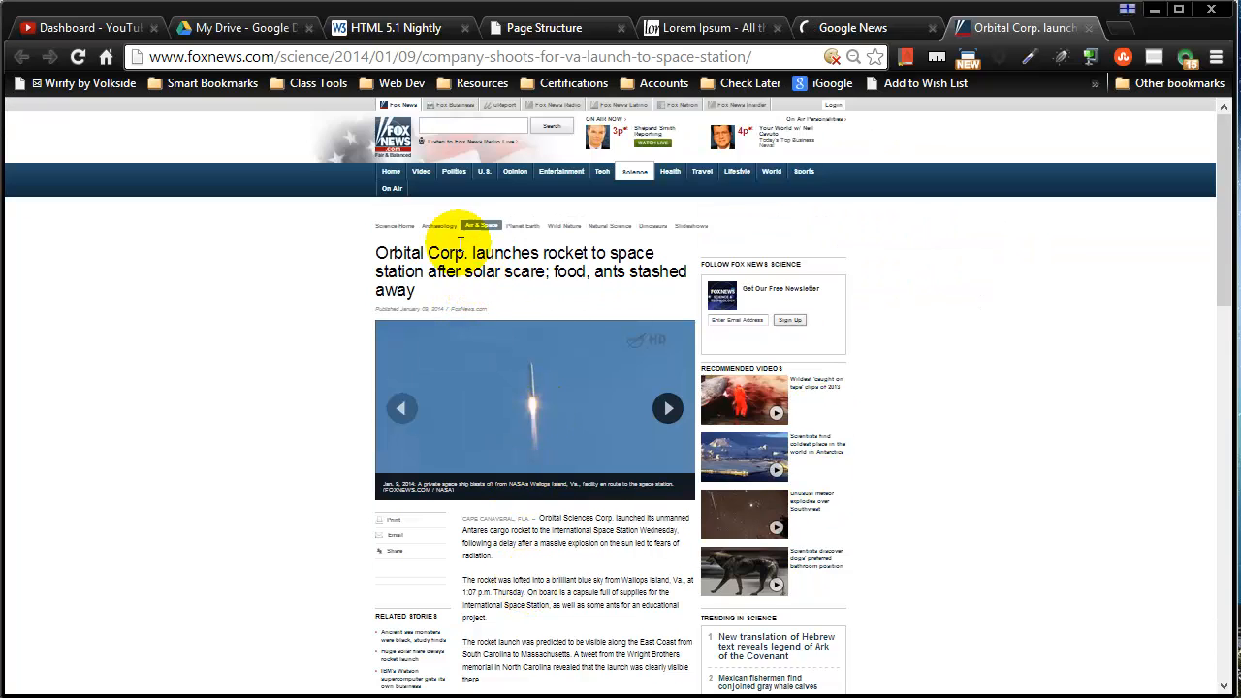
pyautogui.moveTo(431, 160)
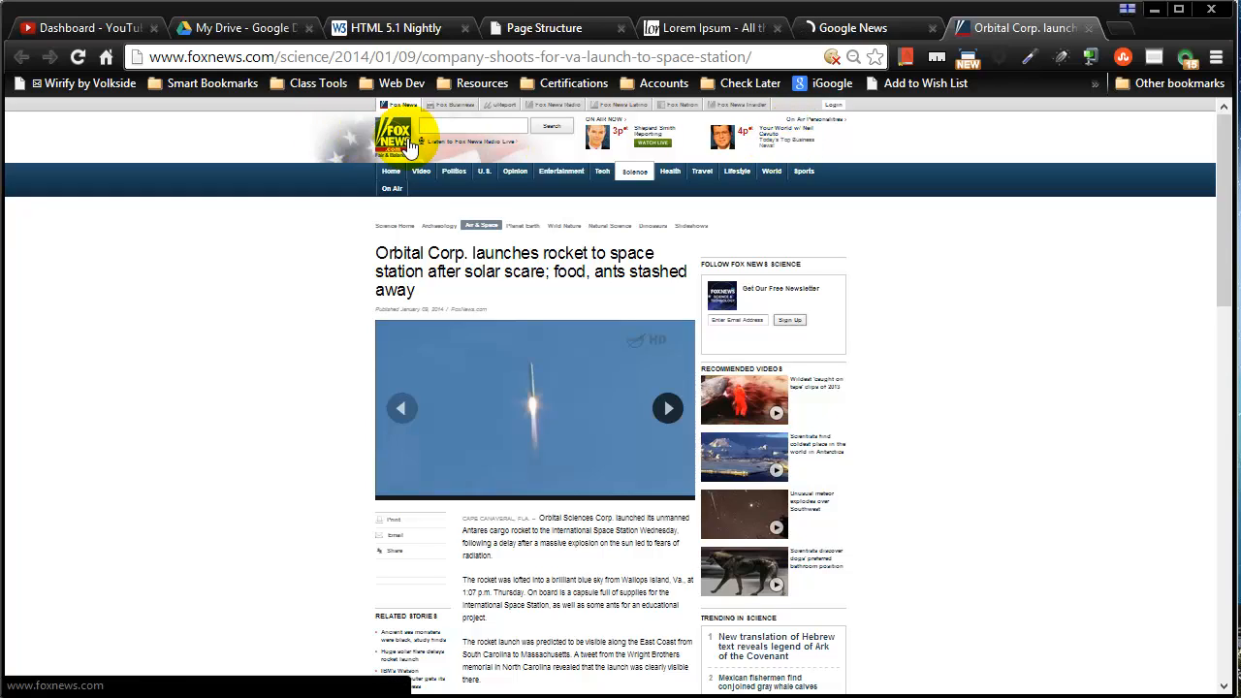
pyautogui.moveTo(657, 213)
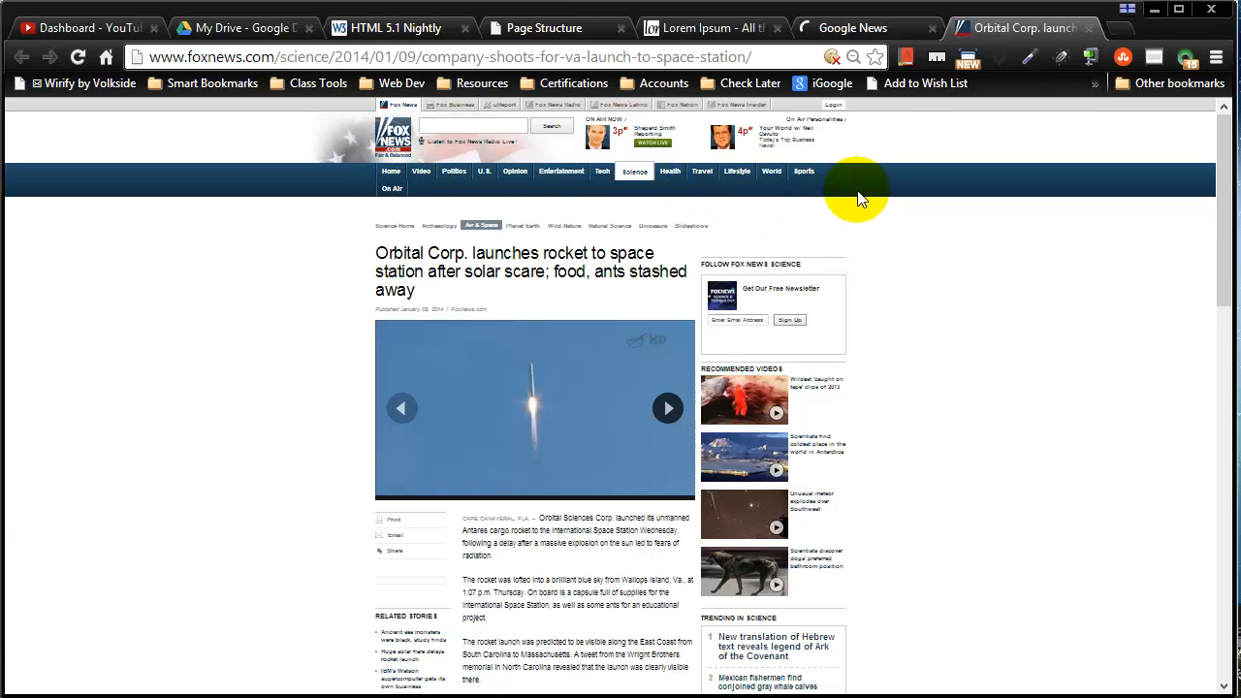
pyautogui.moveTo(882, 209)
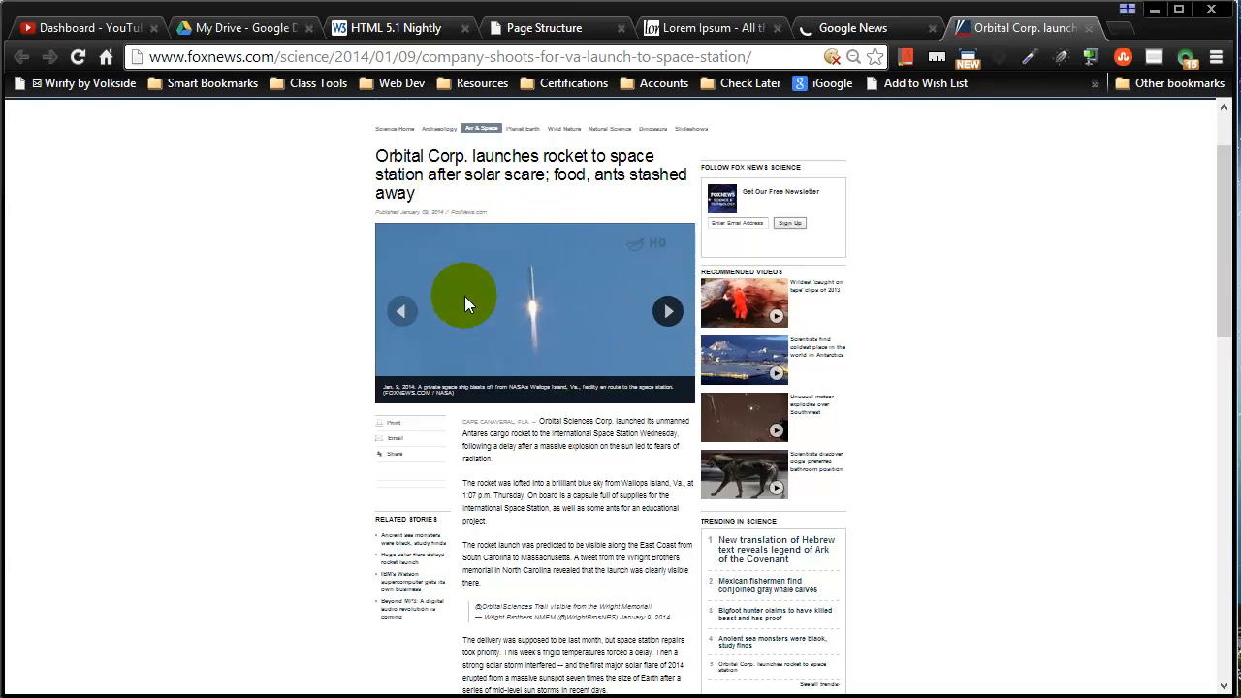
pyautogui.moveTo(539, 320)
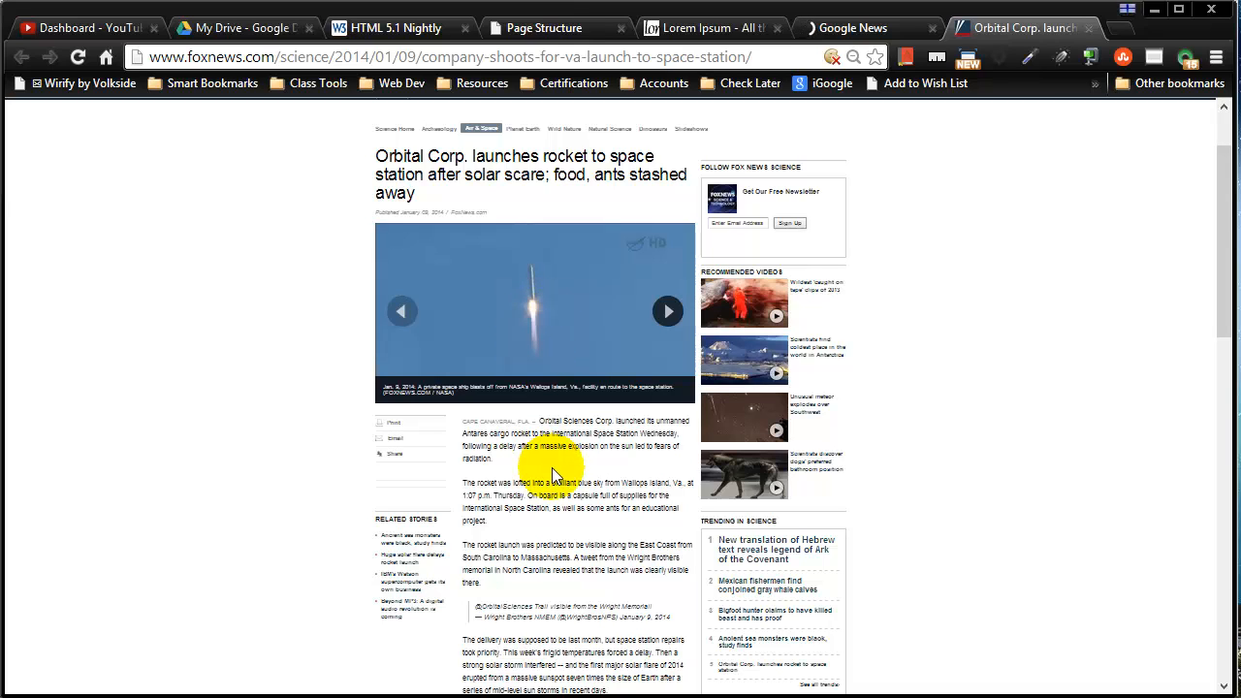
pyautogui.scroll(-3)
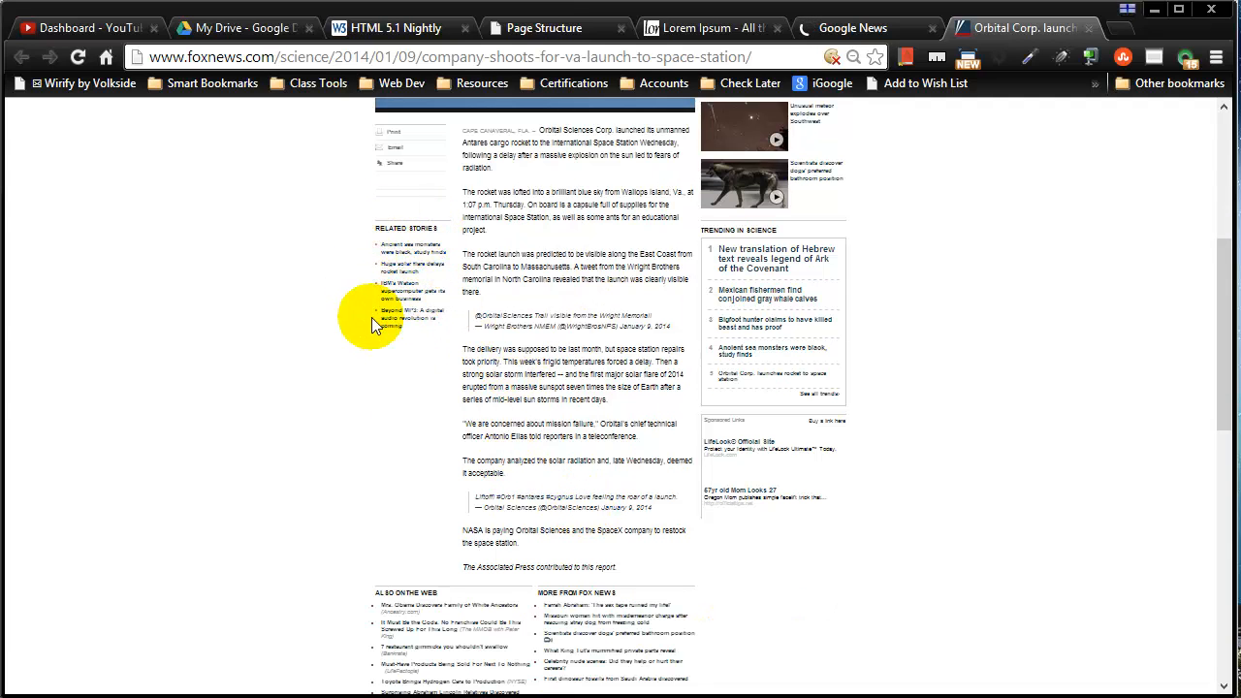
pyautogui.moveTo(405, 270)
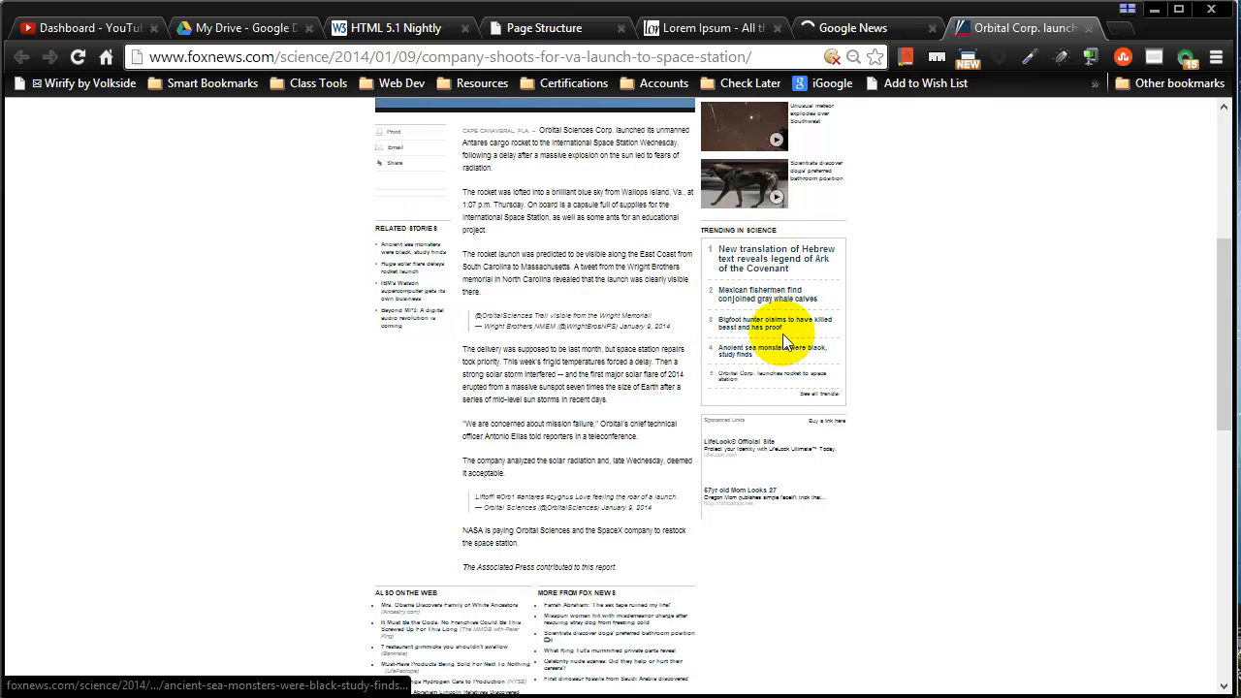
pyautogui.scroll(-3)
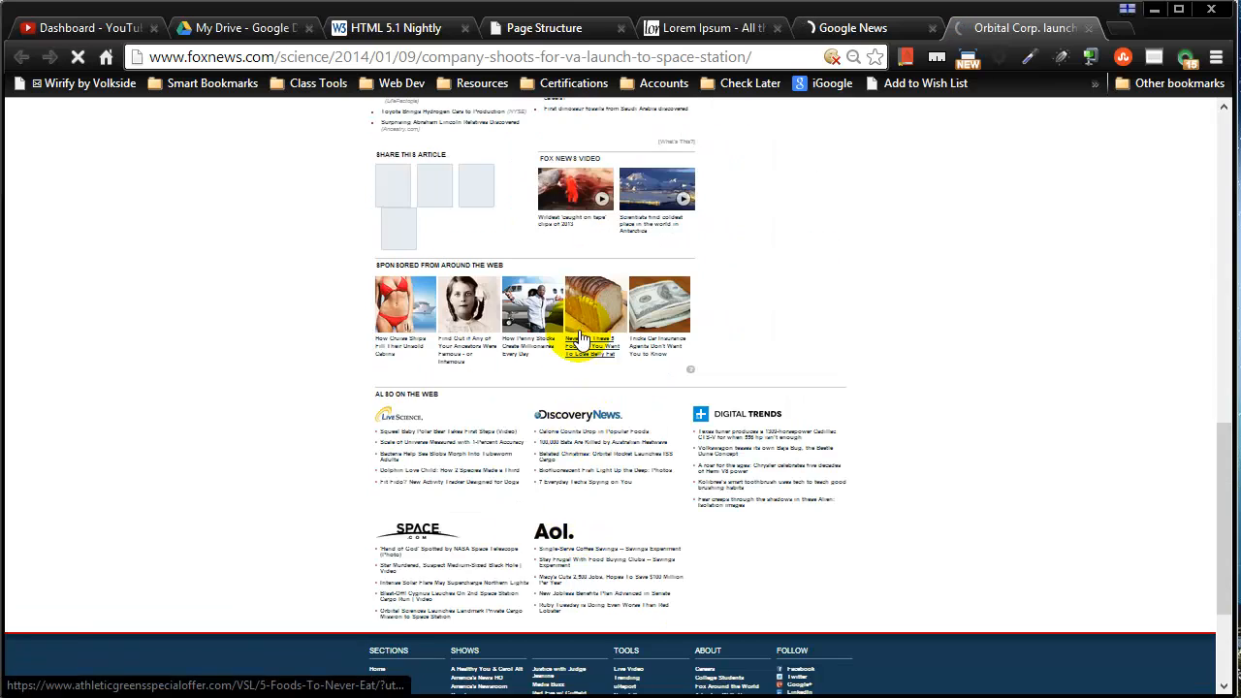
pyautogui.scroll(-3)
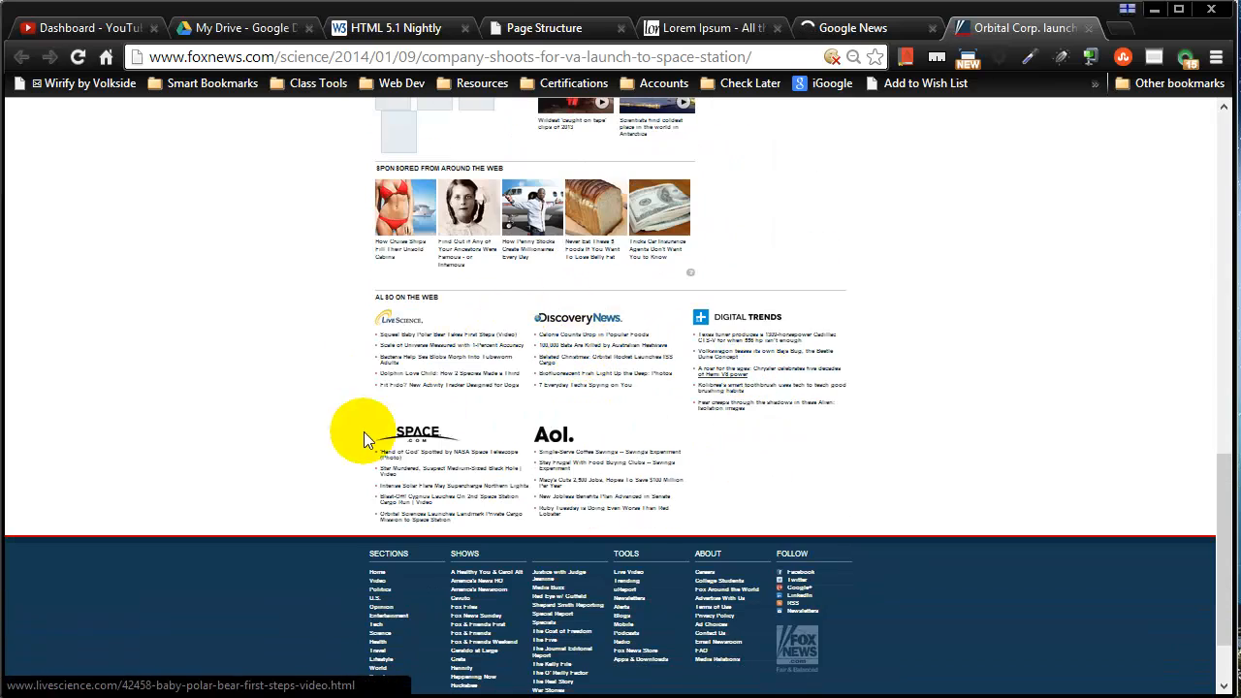
pyautogui.moveTo(771, 439)
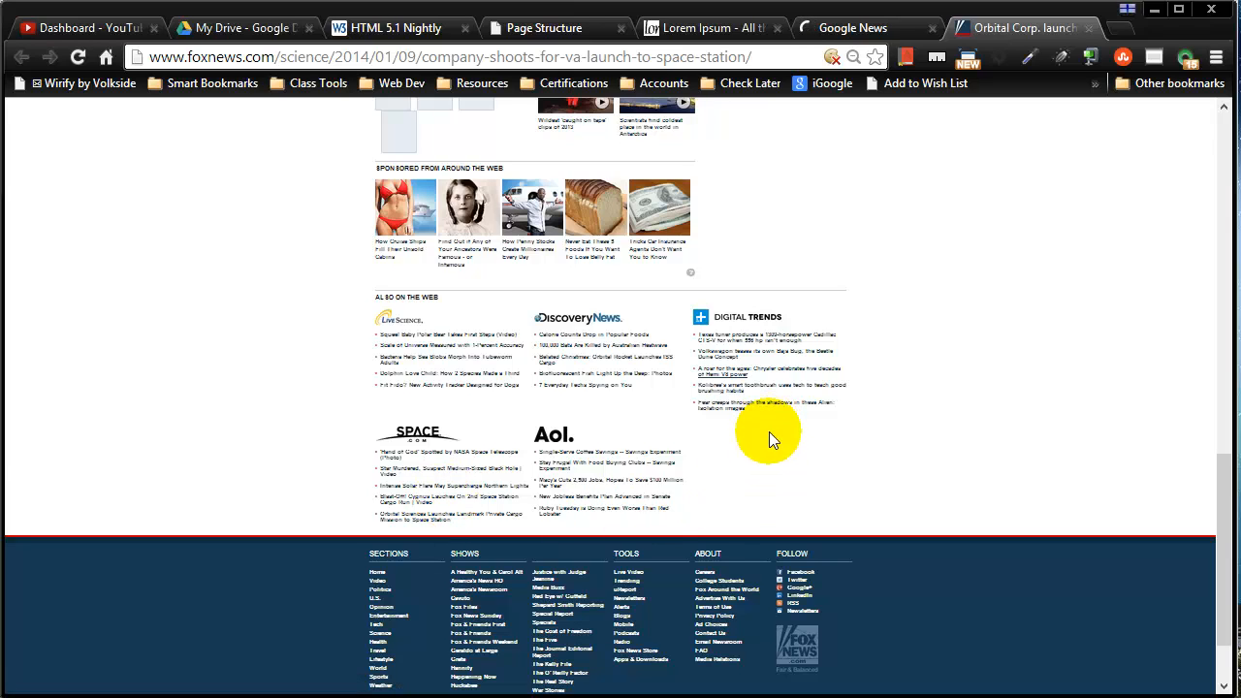
pyautogui.scroll(-3)
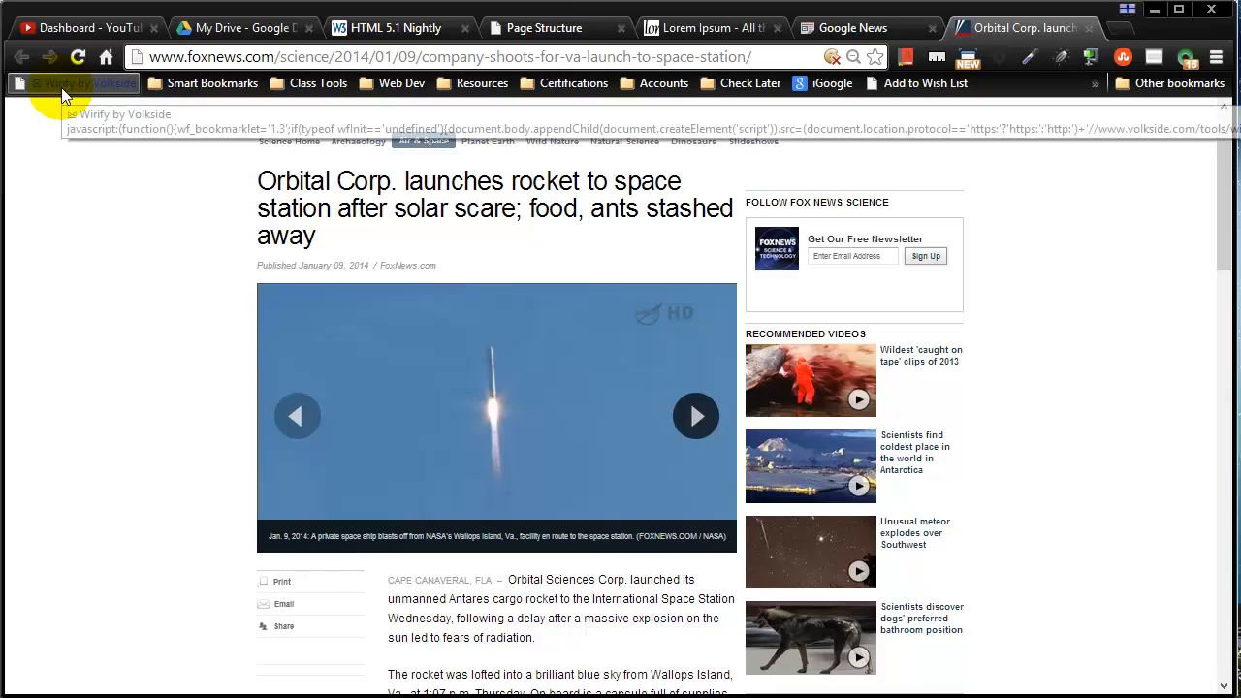
# Step: Run the 'Wirify by Volkside' bookmarklet to wireframe the Fox News rocket article
pyautogui.click(75, 83)
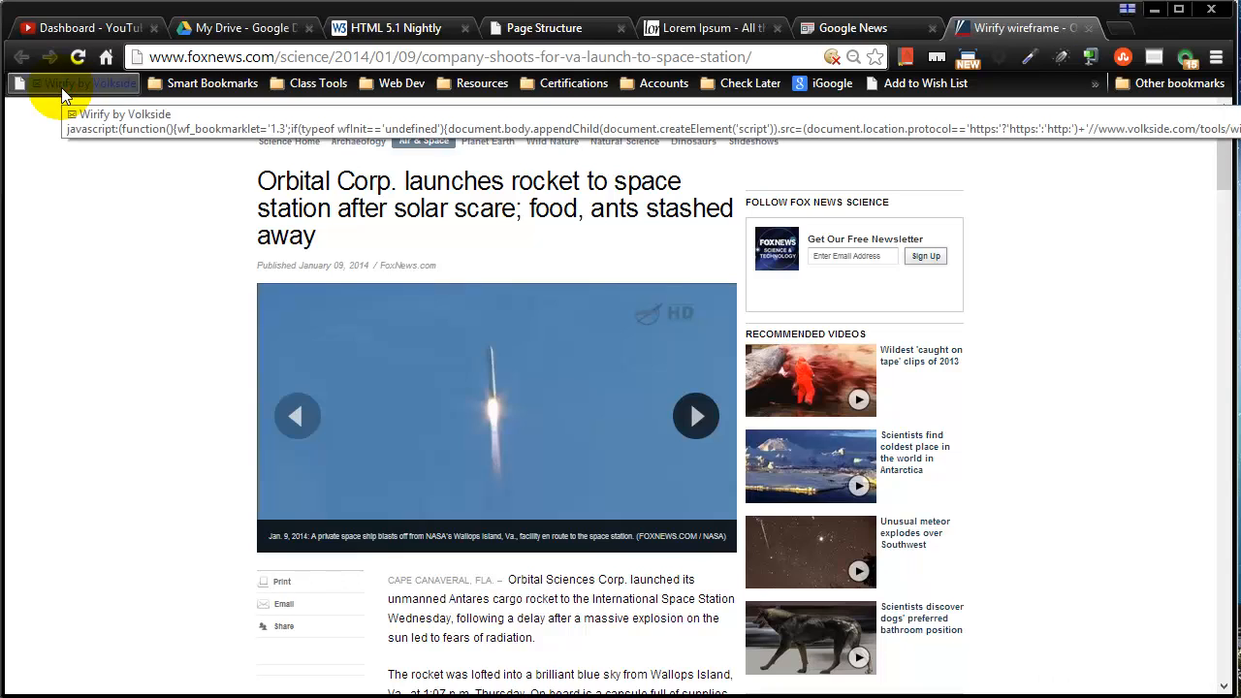
pyautogui.moveTo(112, 267)
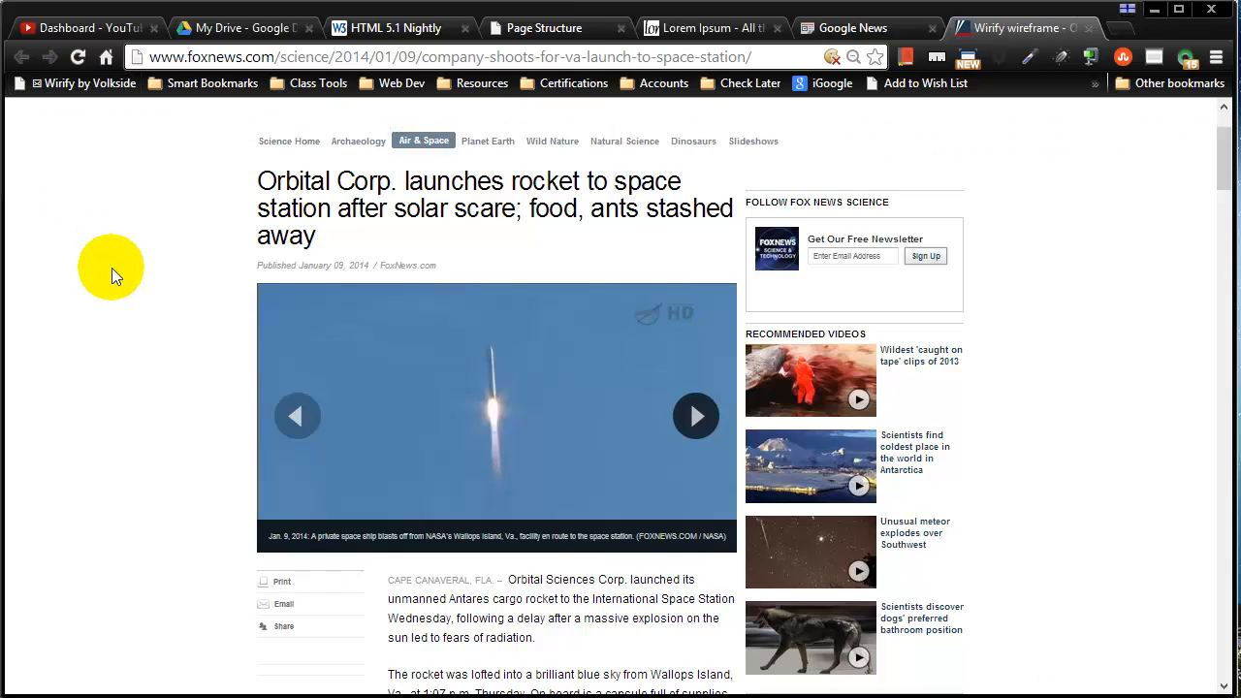
pyautogui.moveTo(97, 291)
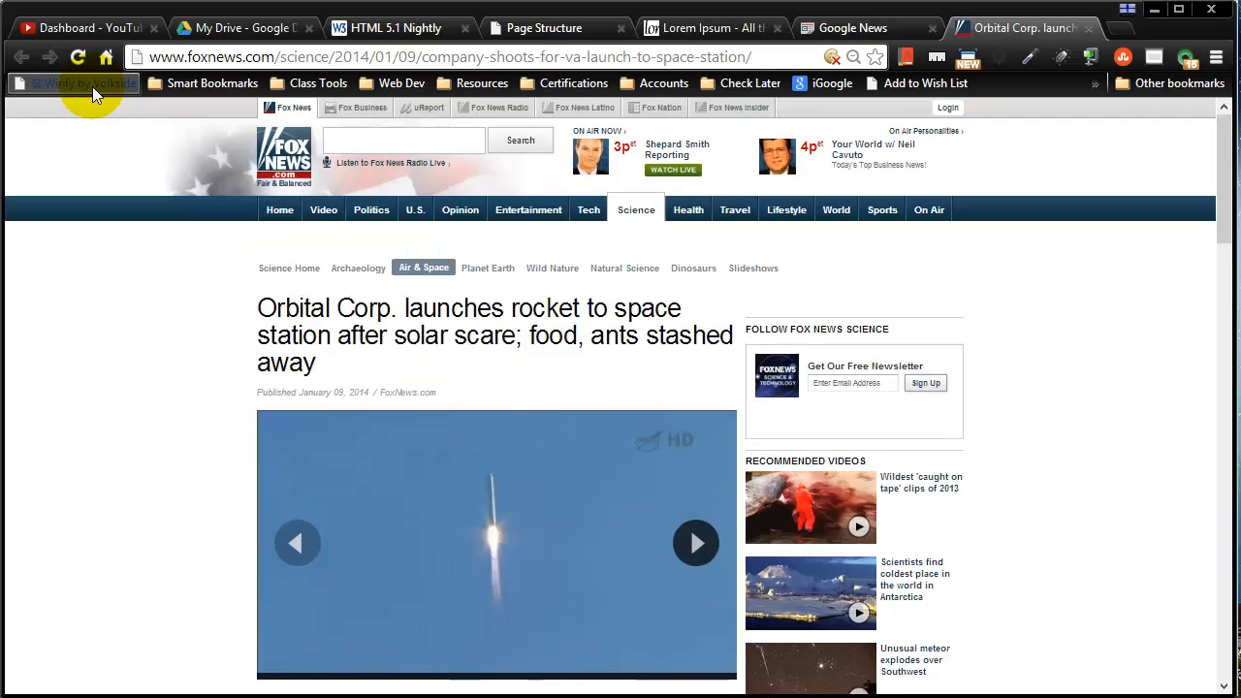
pyautogui.moveTo(1159, 674)
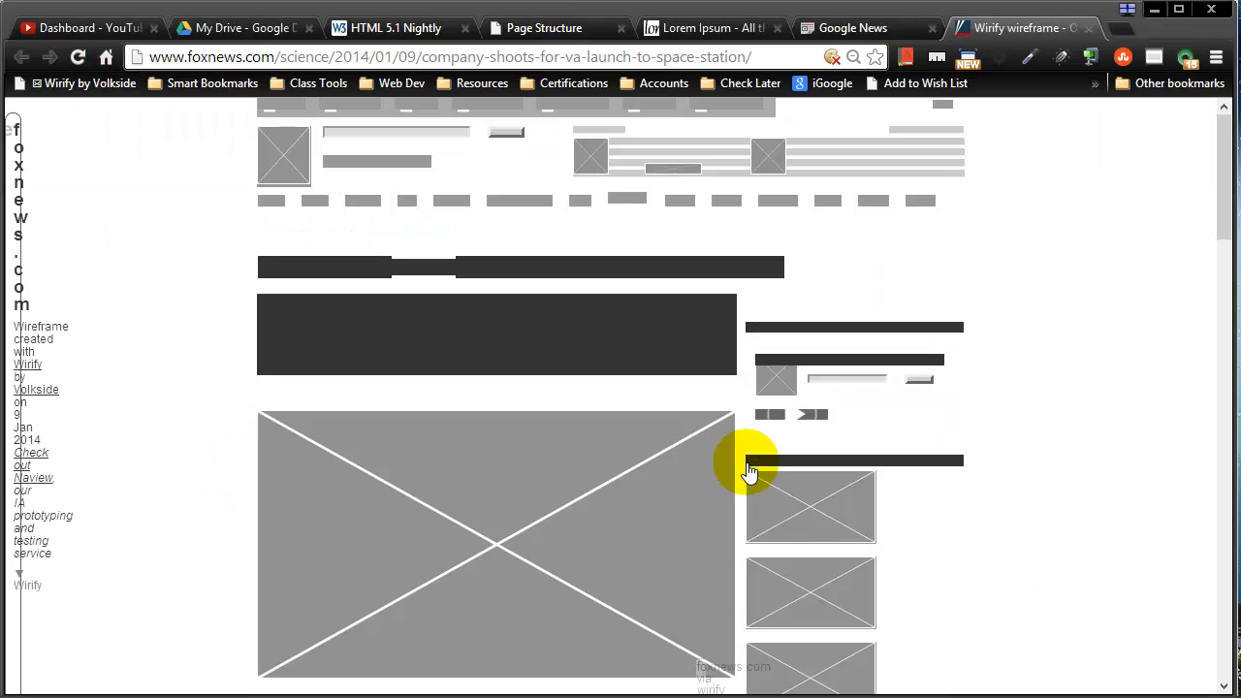
pyautogui.moveTo(696, 431)
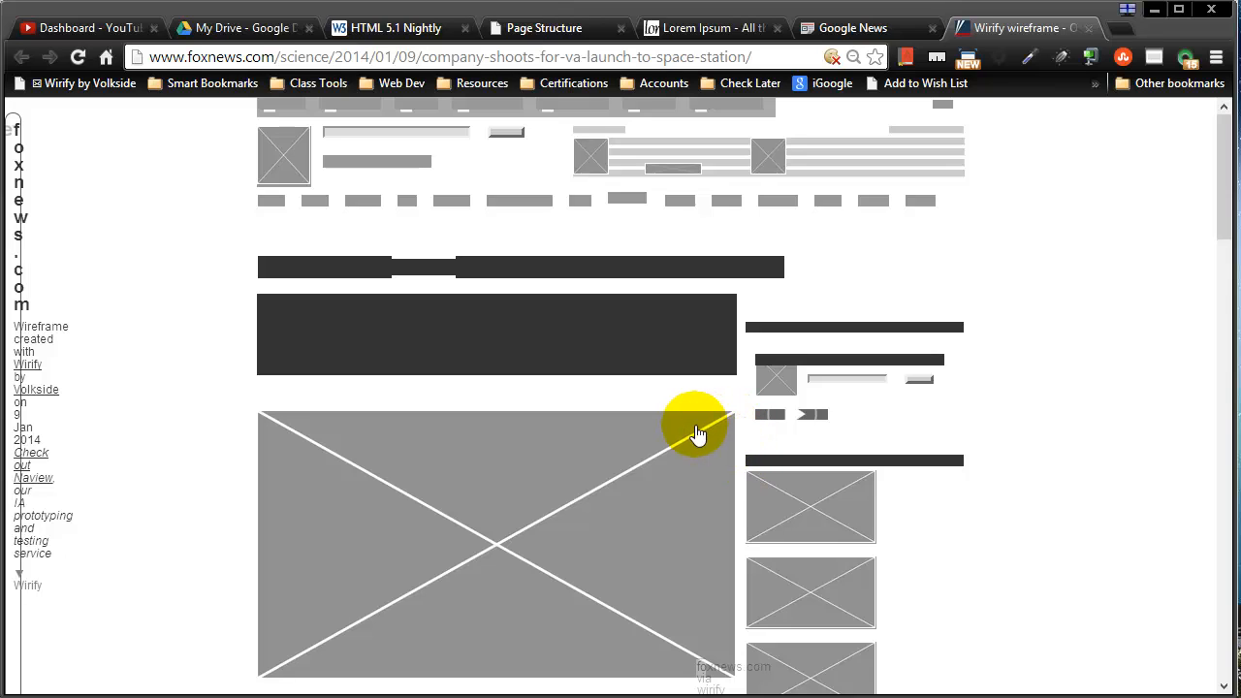
pyautogui.moveTo(696, 432)
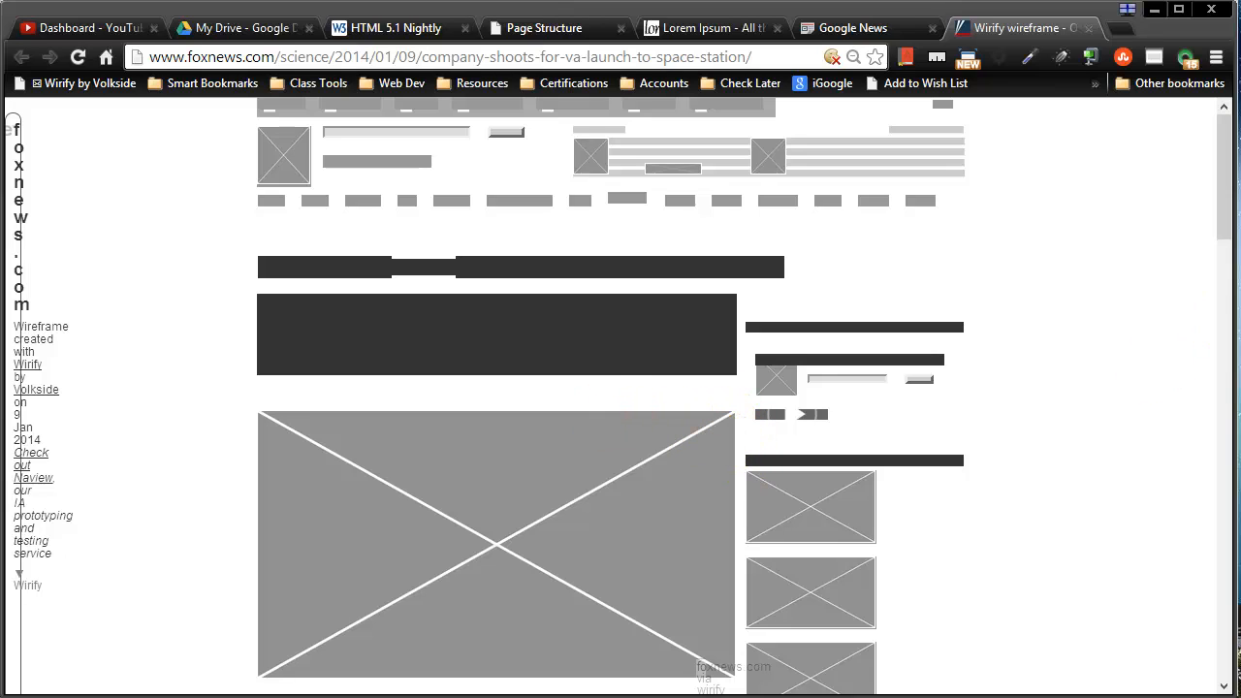
pyautogui.scroll(-3)
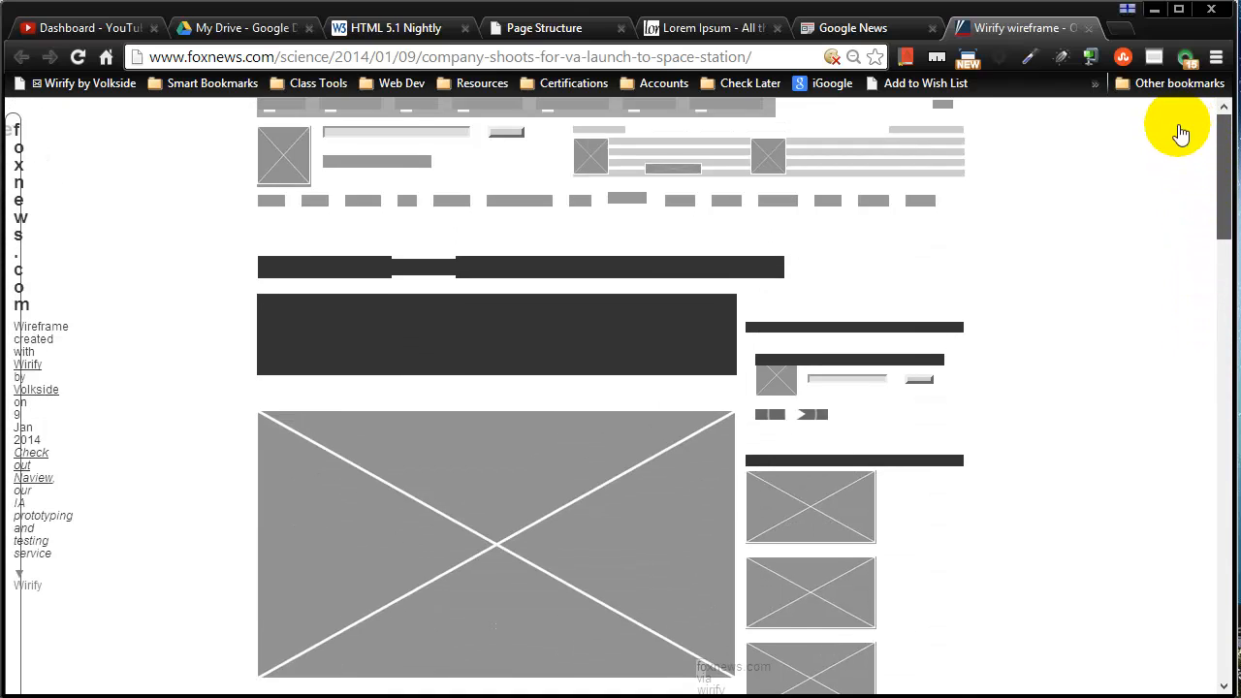
pyautogui.moveTo(526, 162)
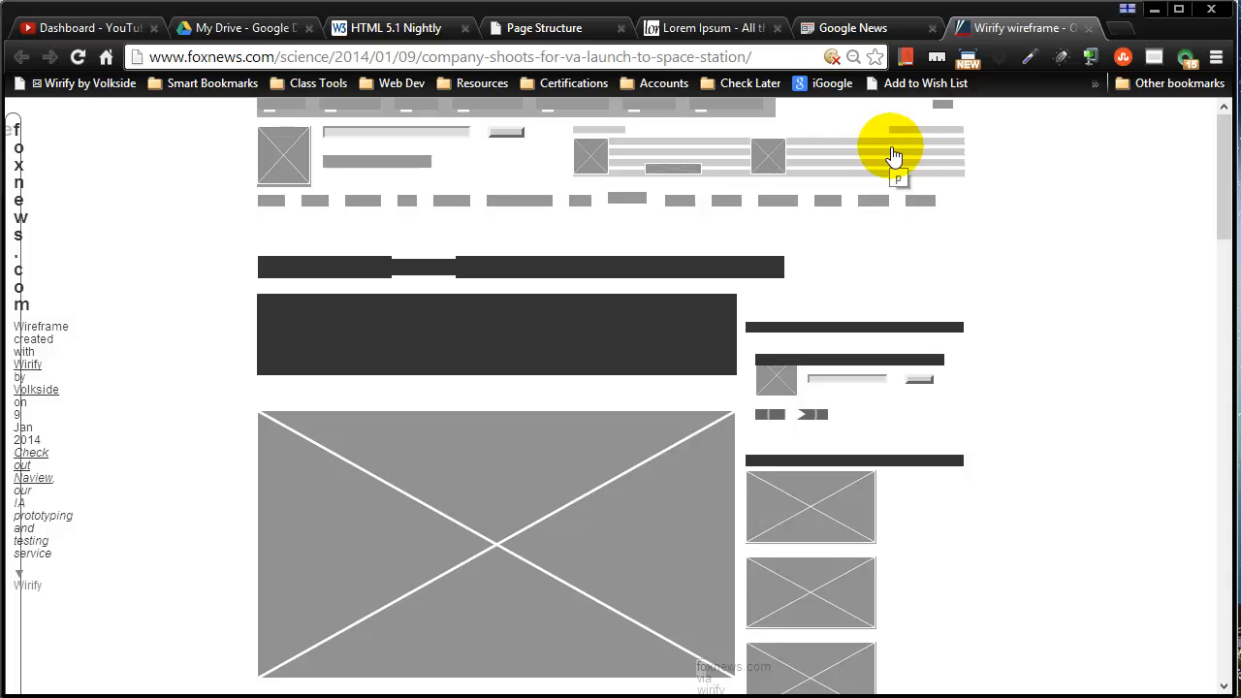
pyautogui.scroll(-3)
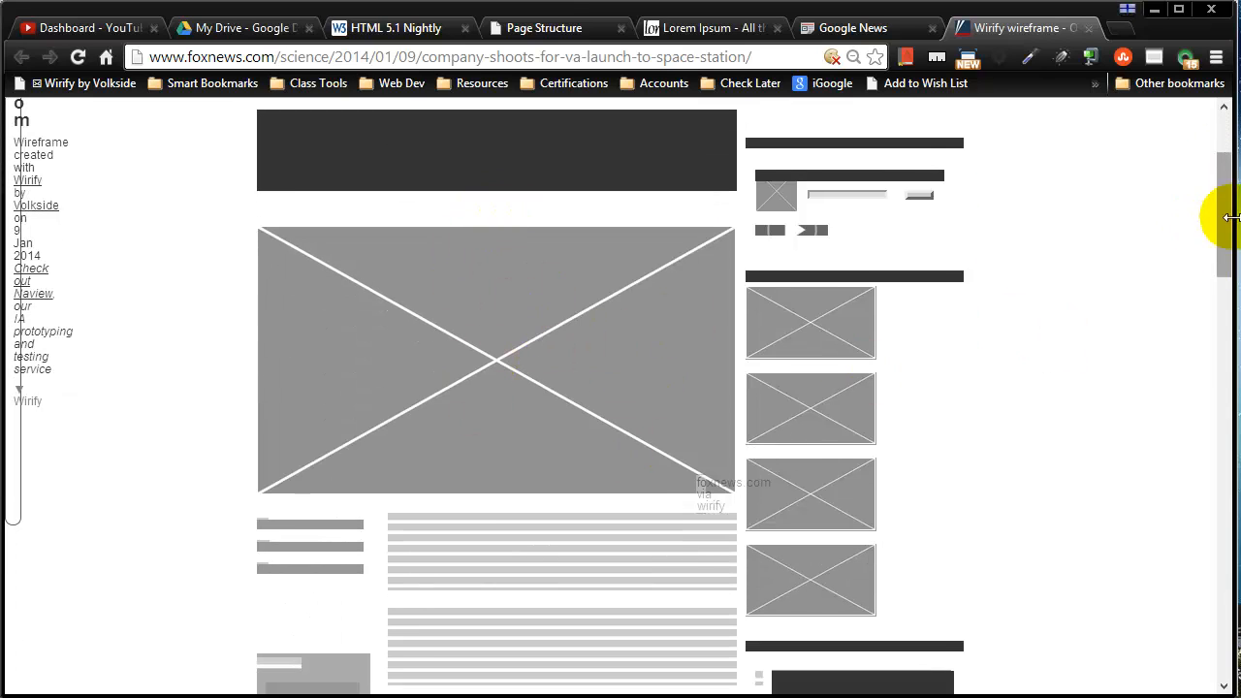
pyautogui.scroll(-3)
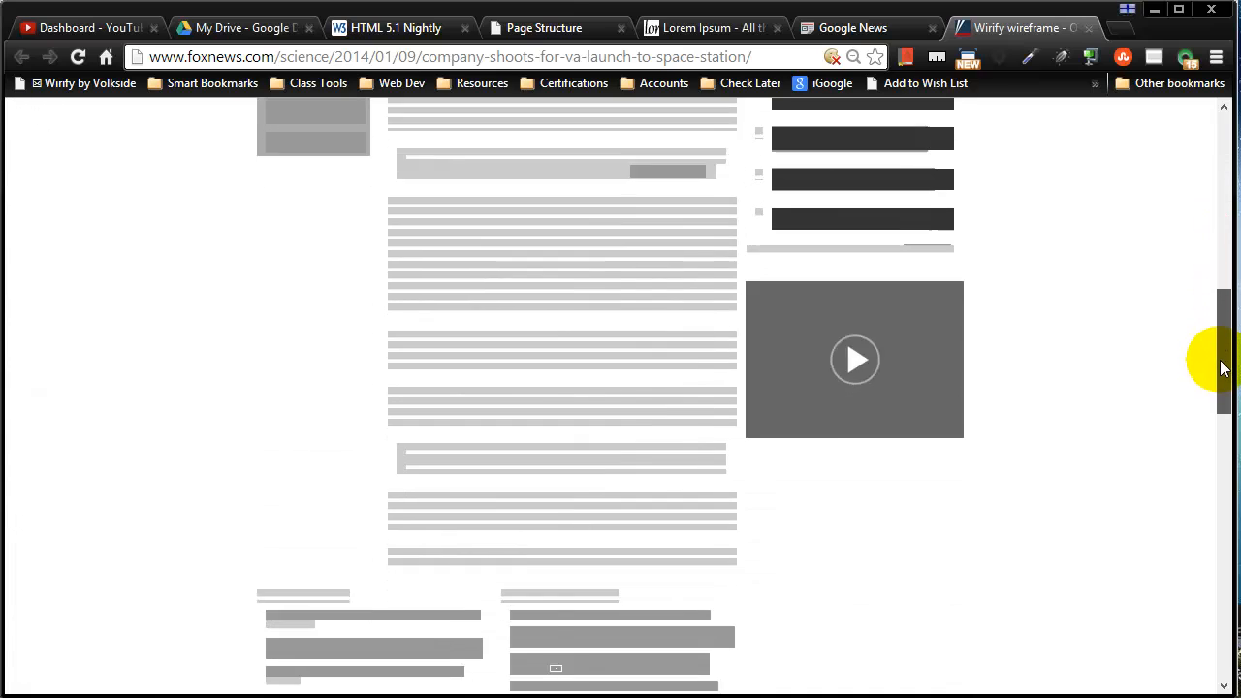
pyautogui.scroll(-3)
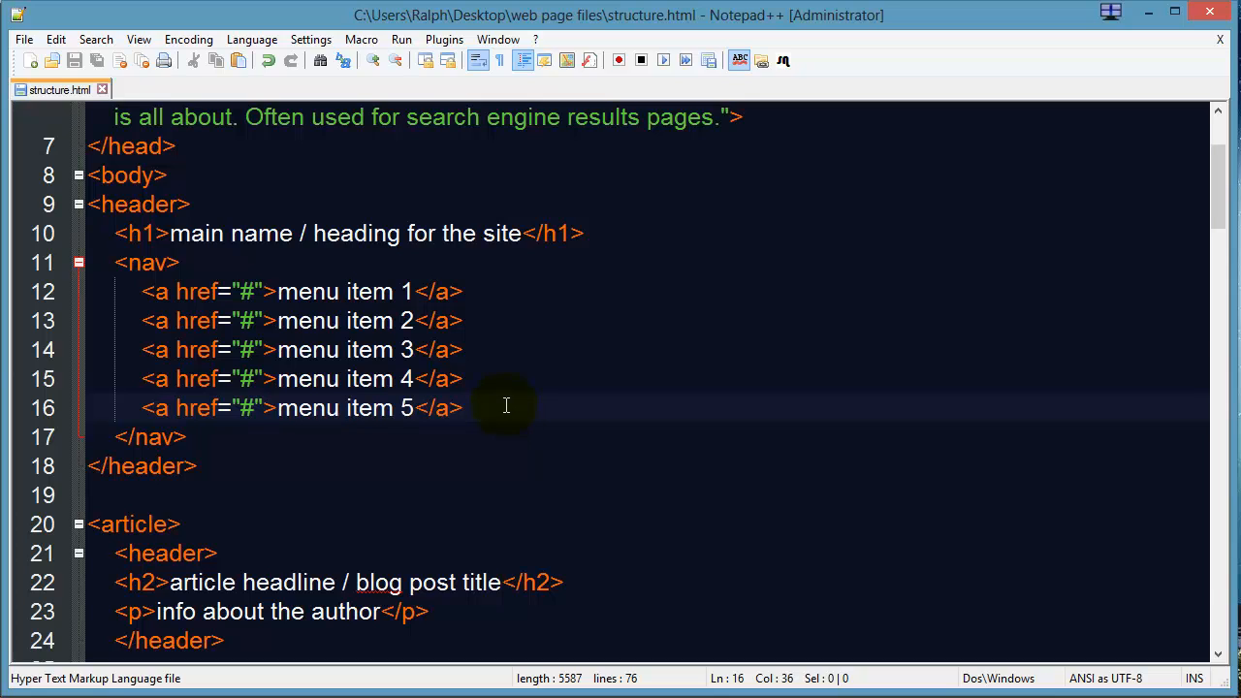
pyautogui.moveTo(463, 400)
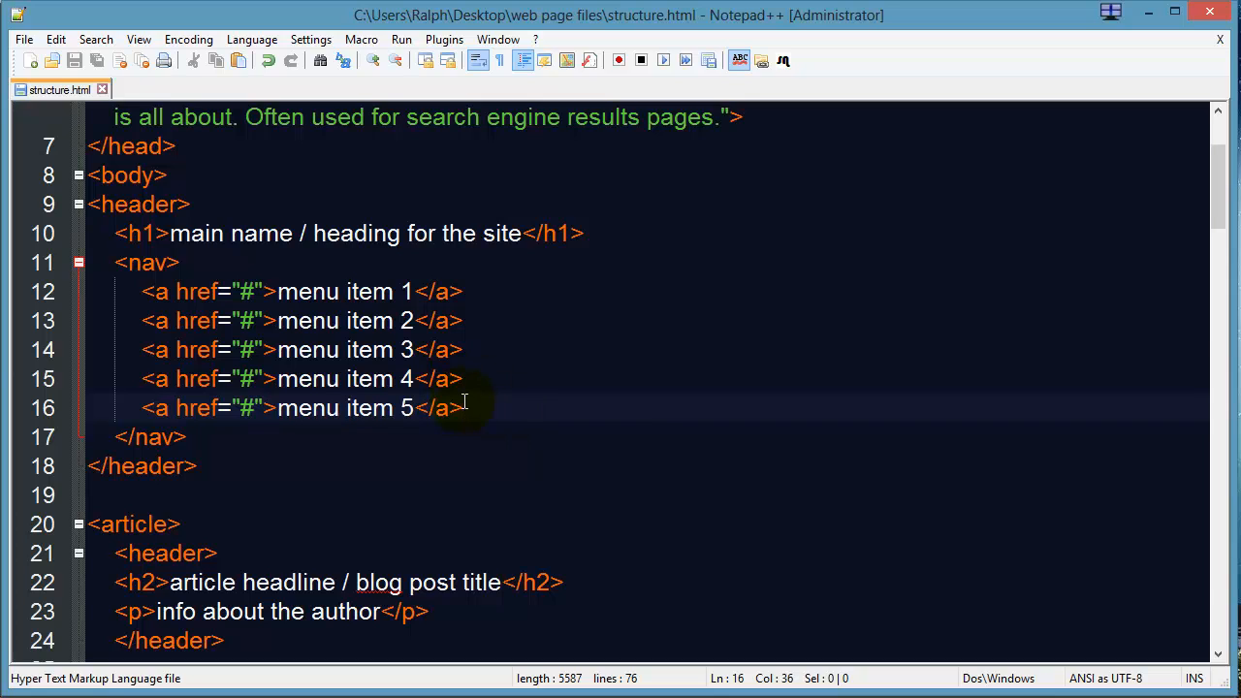
# Step: Scroll through structure.html from the nav links to the article paragraphs and back to the top
pyautogui.scroll(-3)
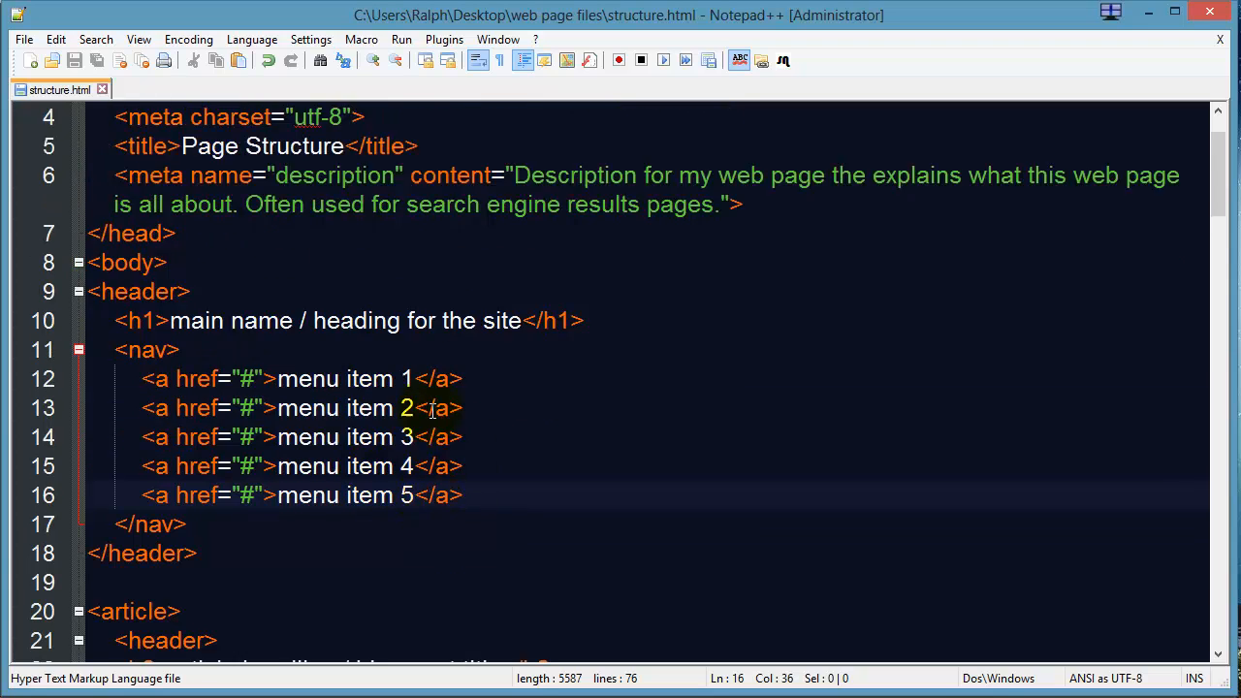
pyautogui.scroll(-3)
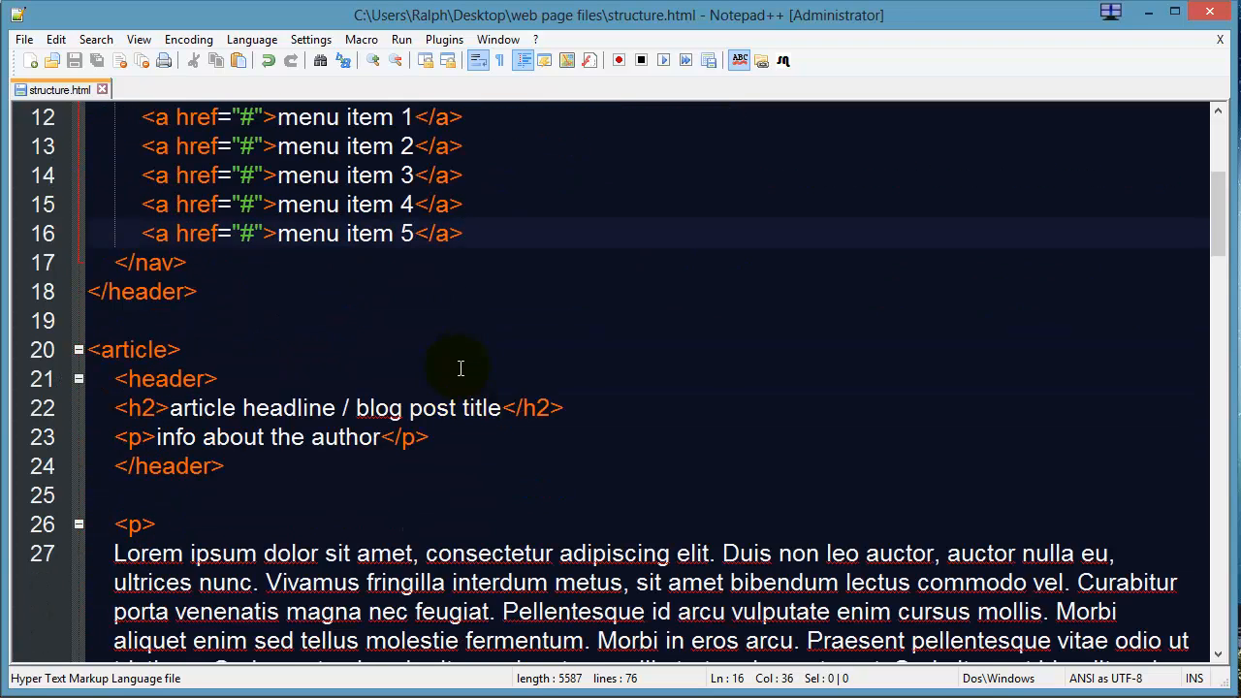
pyautogui.scroll(-3)
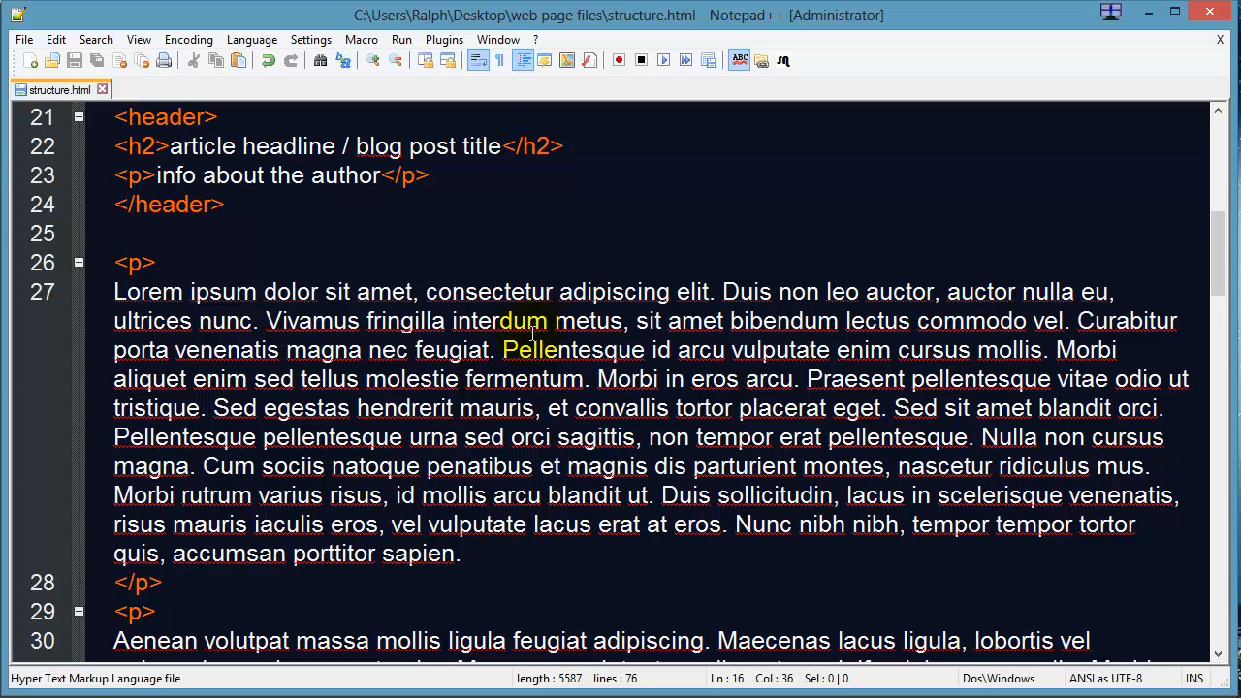
pyautogui.scroll(-3)
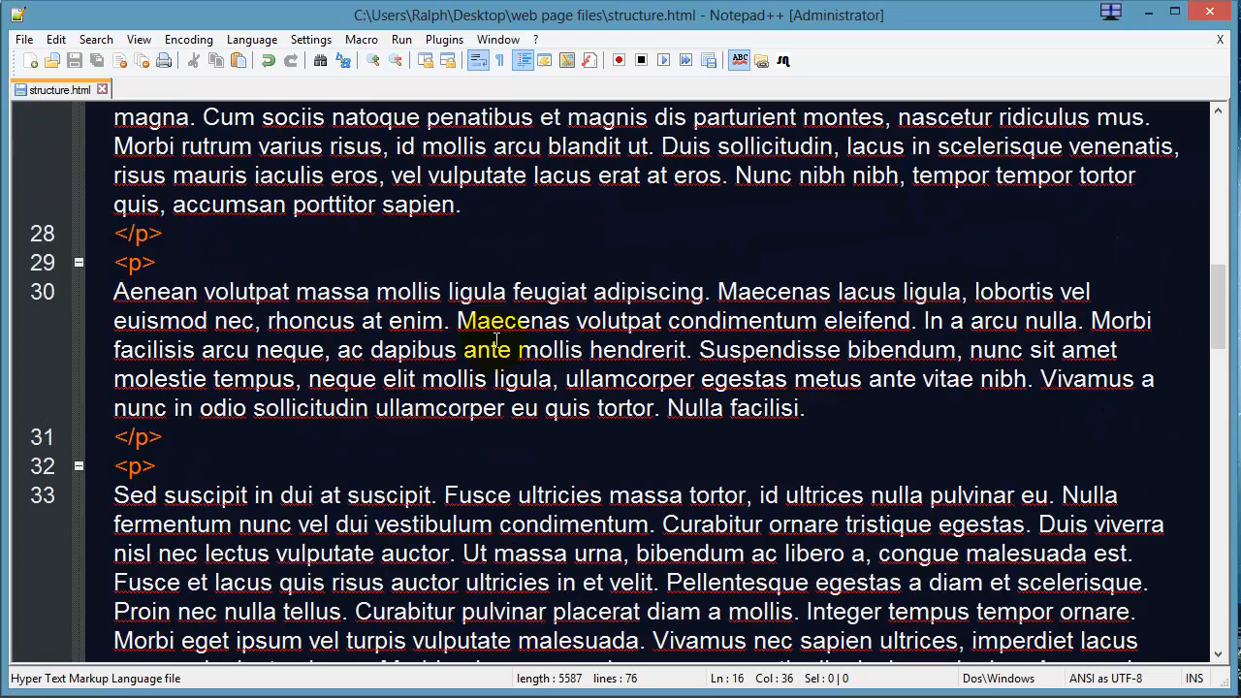
pyautogui.scroll(-3)
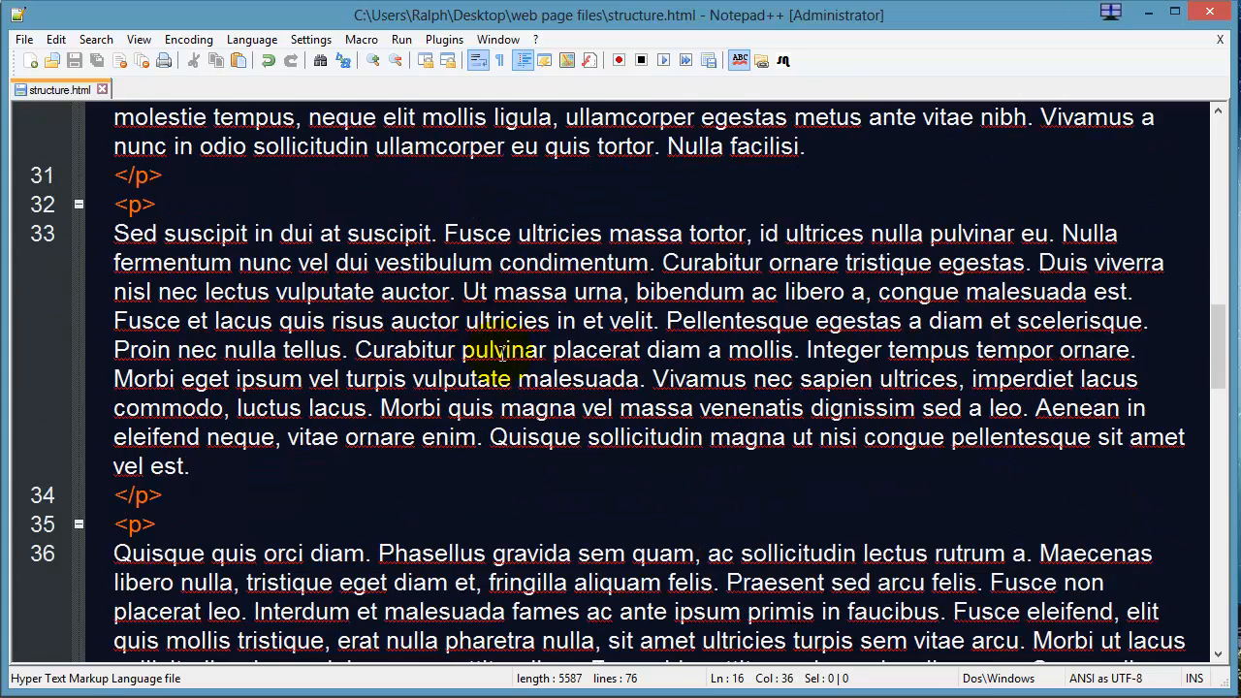
pyautogui.scroll(3)
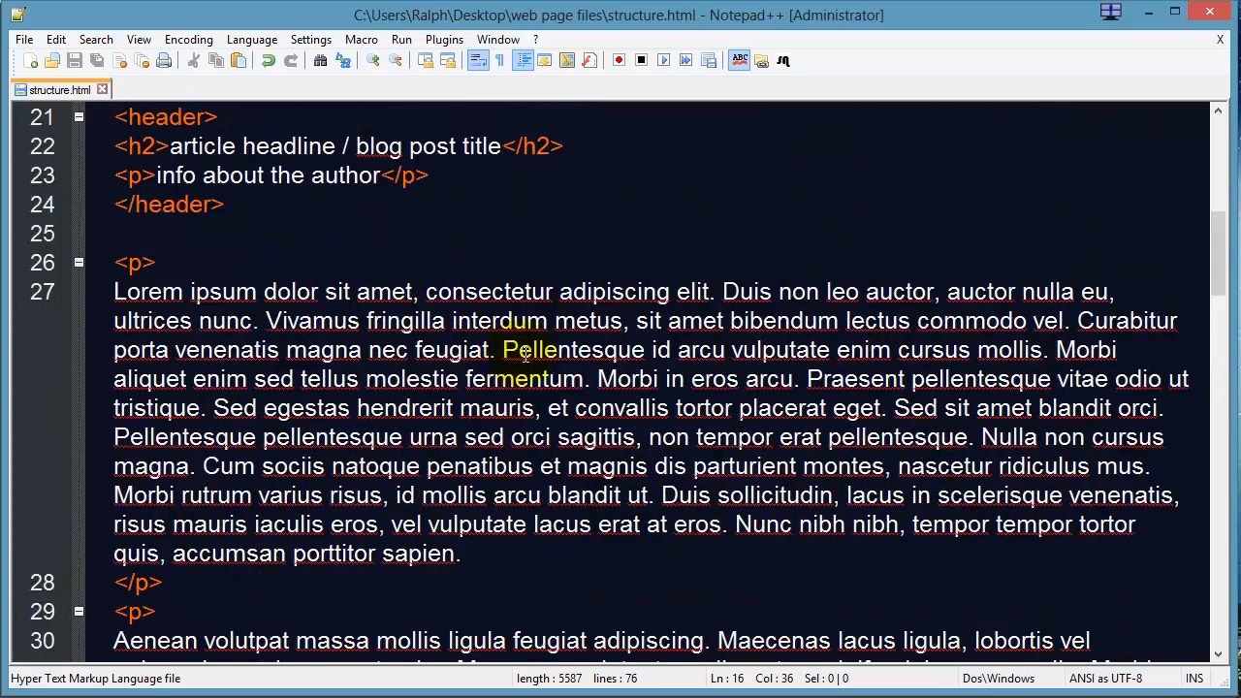
pyautogui.scroll(3)
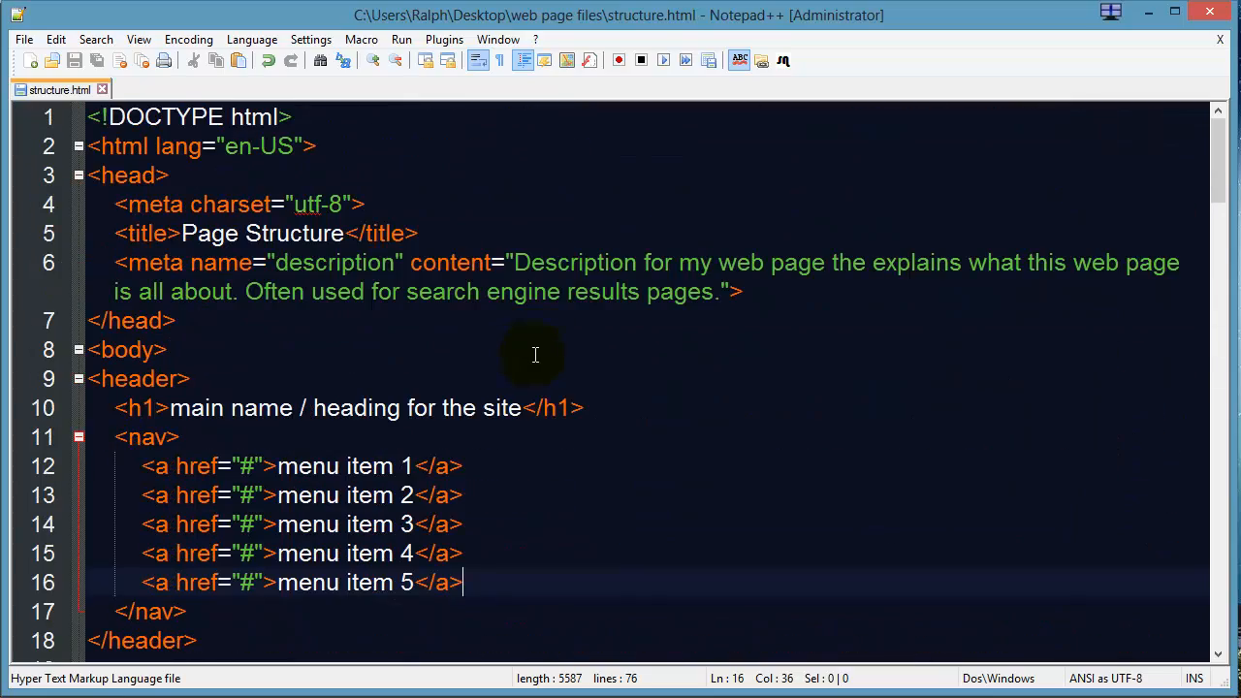
pyautogui.moveTo(520, 350)
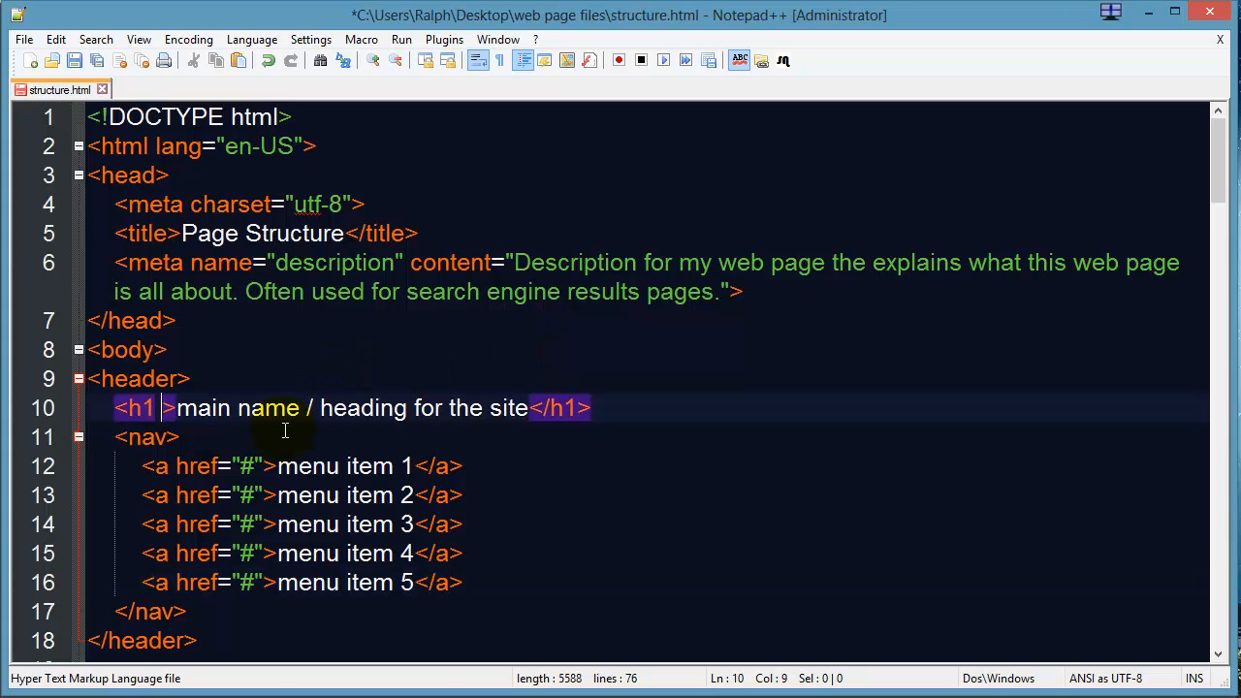
# Step: Add align="center" to the main <h1> heading and return to the browser to check it
pyautogui.write('align="center')
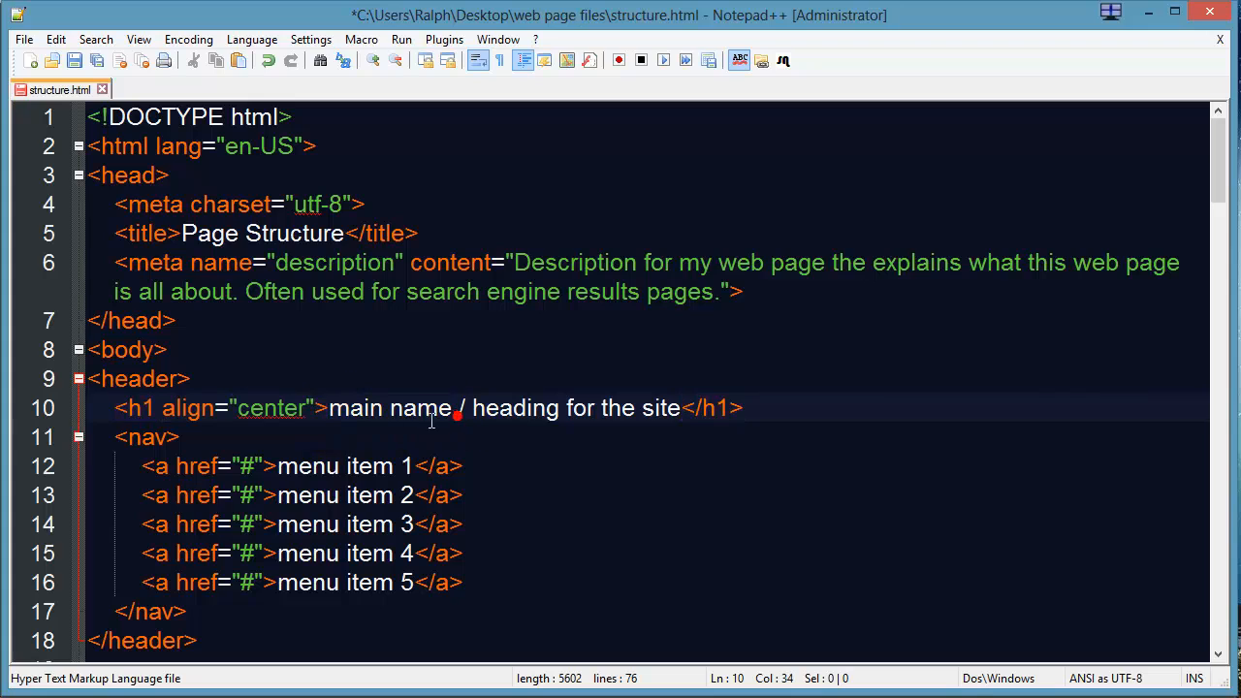
pyautogui.click(76, 60)
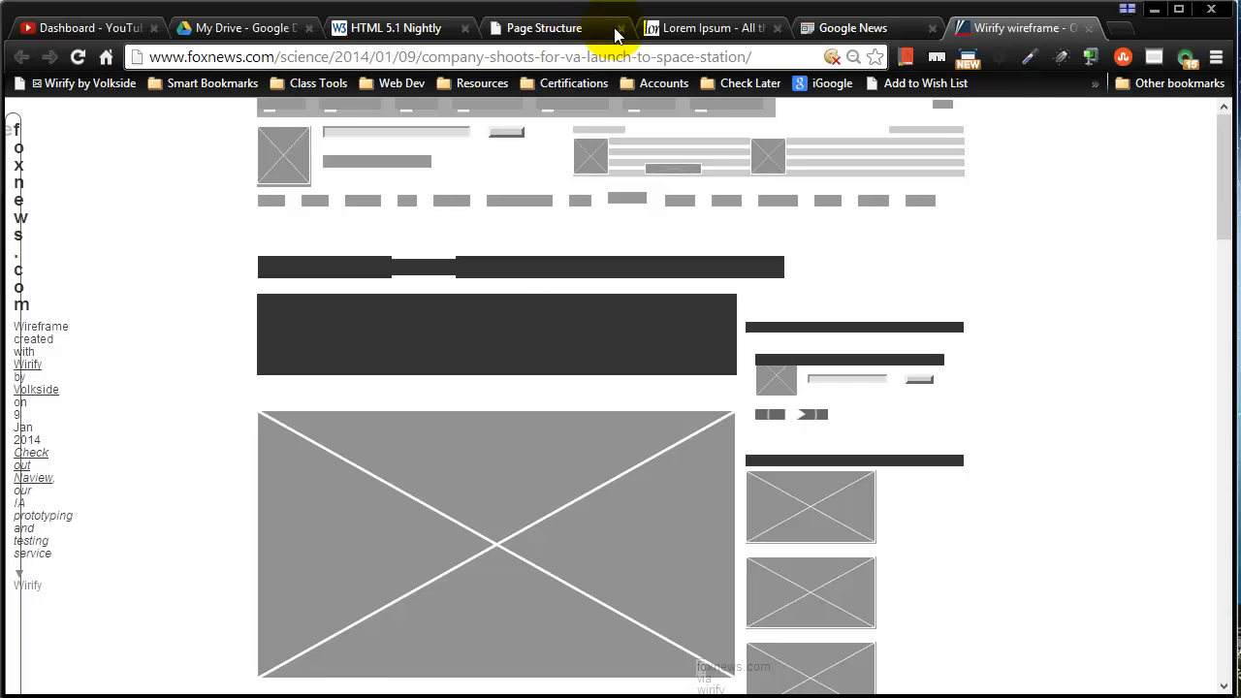
# Step: Show the Page Structure preview with the main site heading now centered
pyautogui.click(543, 27)
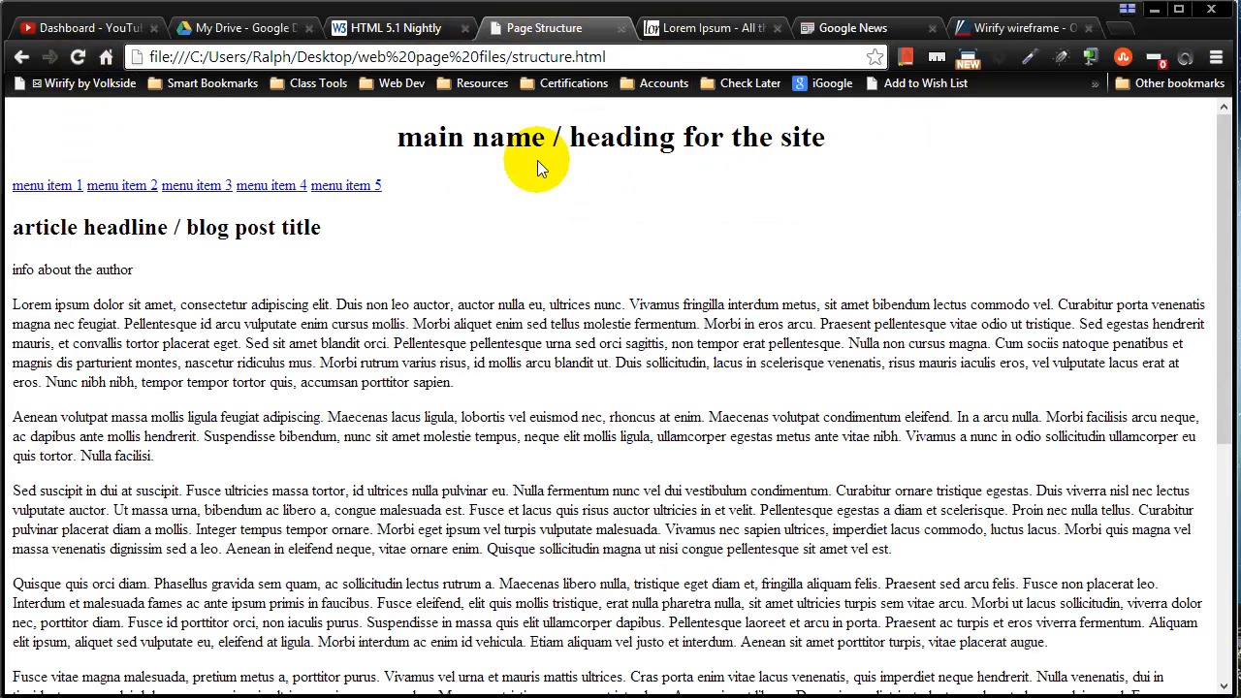
pyautogui.moveTo(446, 165)
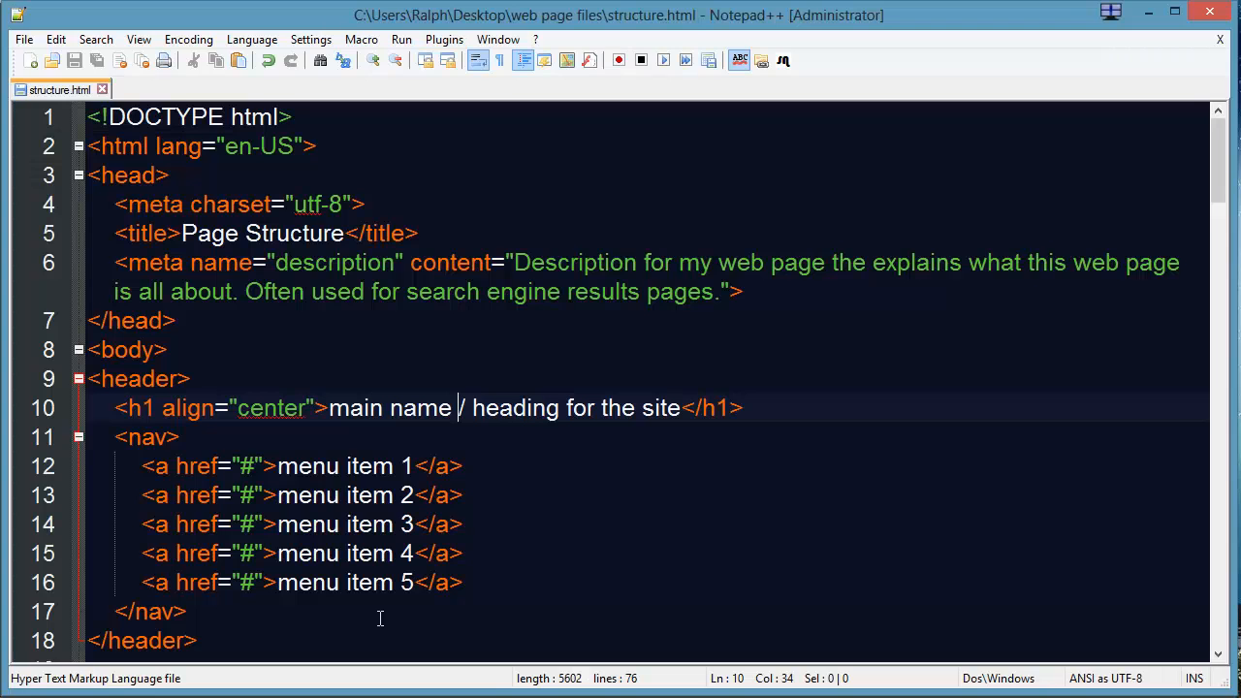
# Step: Delete align="center" from the main <h1> heading and save structure.html
pyautogui.scroll(-3)
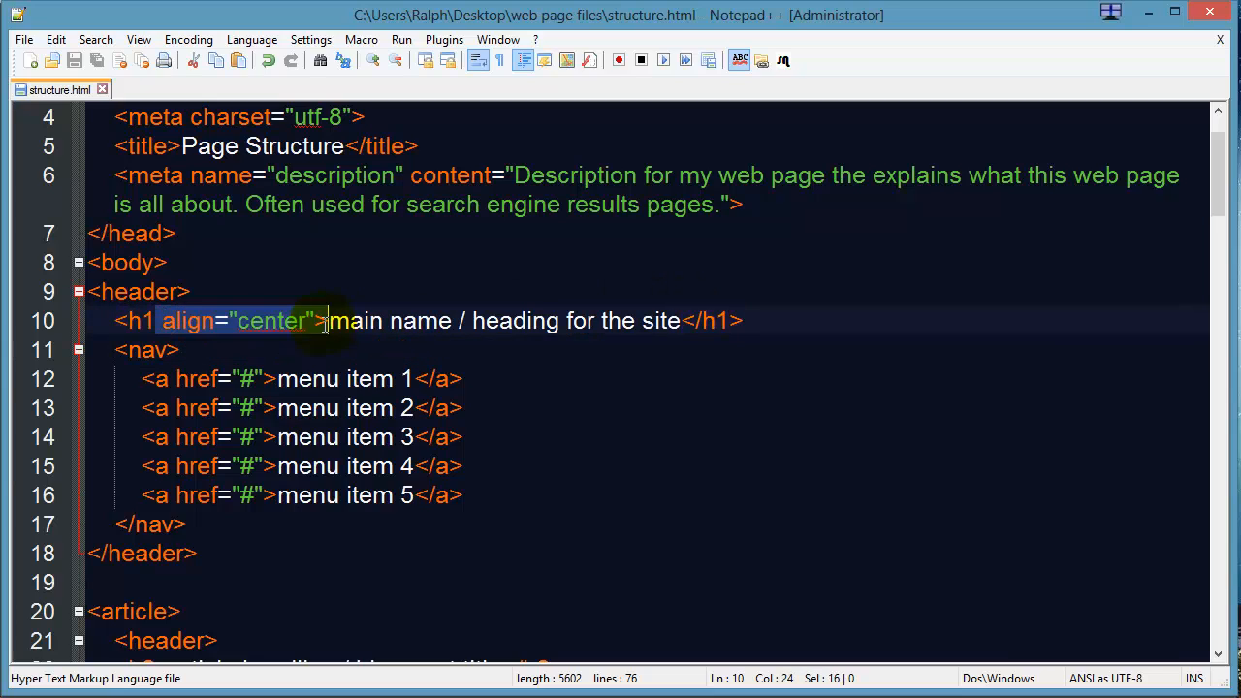
pyautogui.press('Delete')
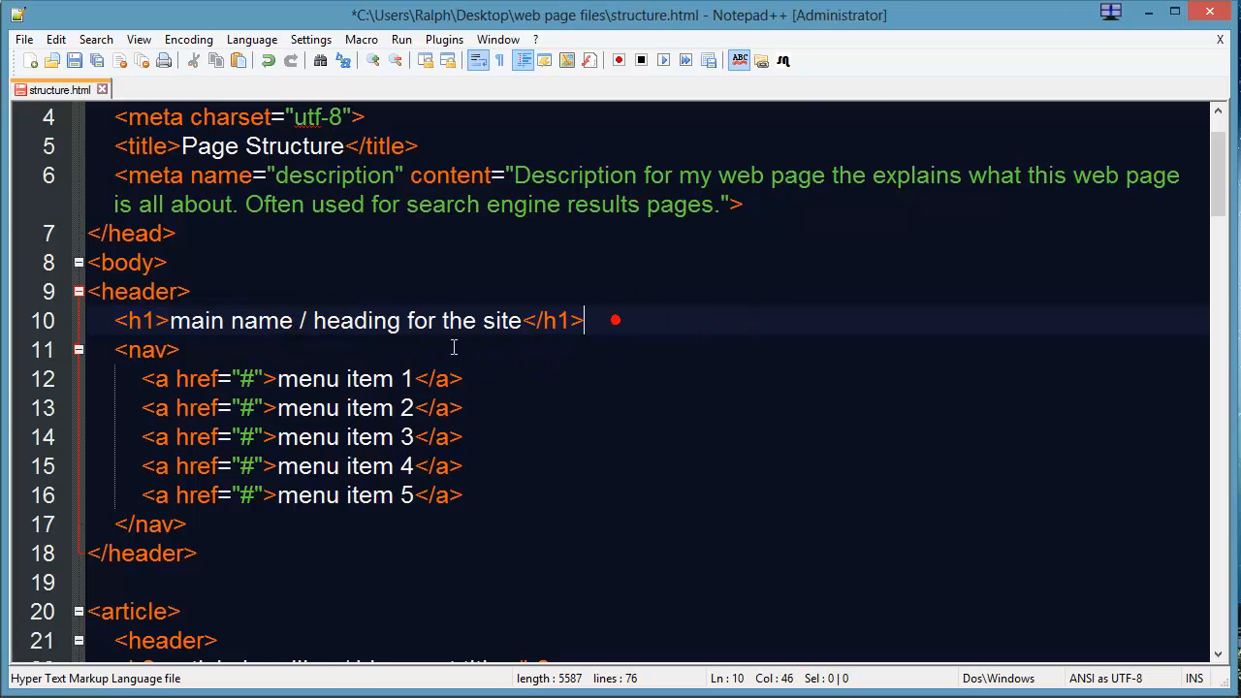
pyautogui.moveTo(213, 468)
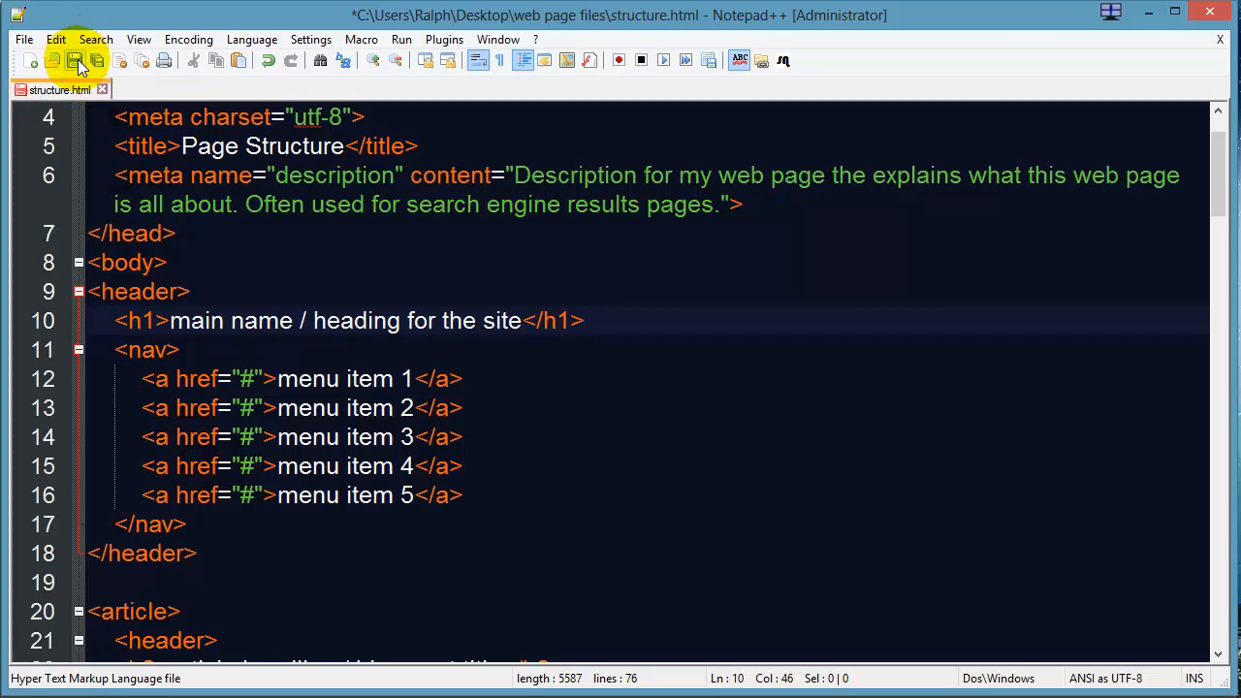
pyautogui.click(75, 60)
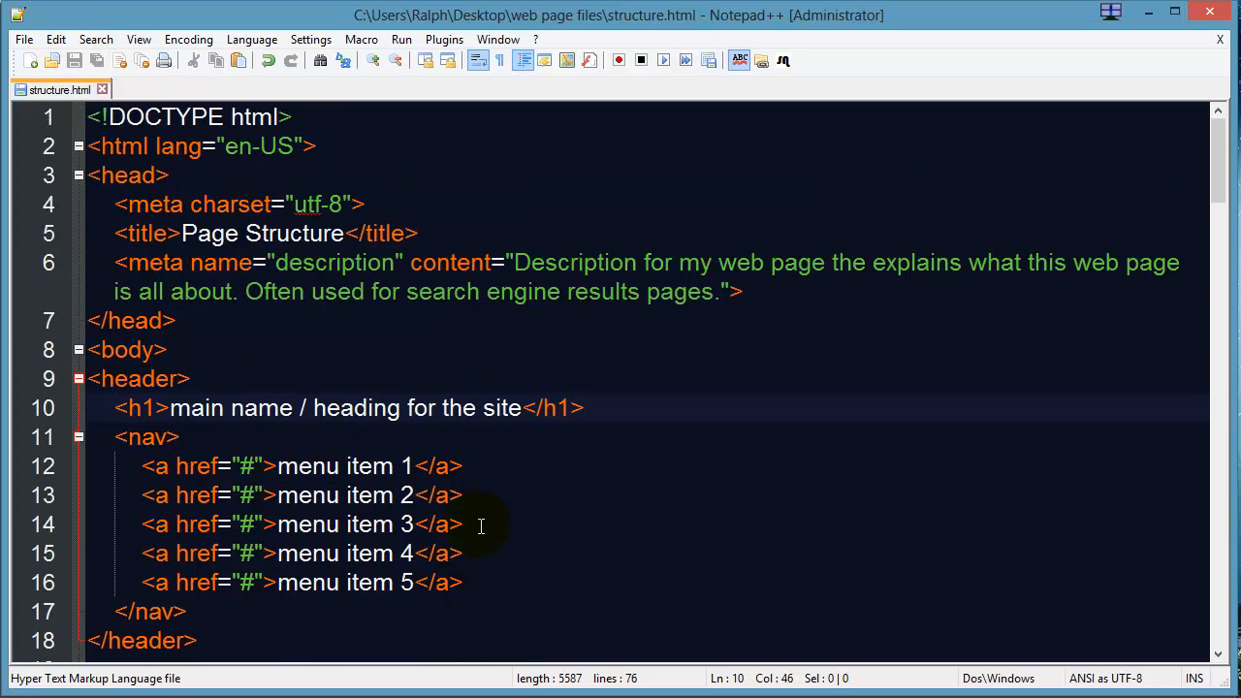
pyautogui.moveTo(761, 286)
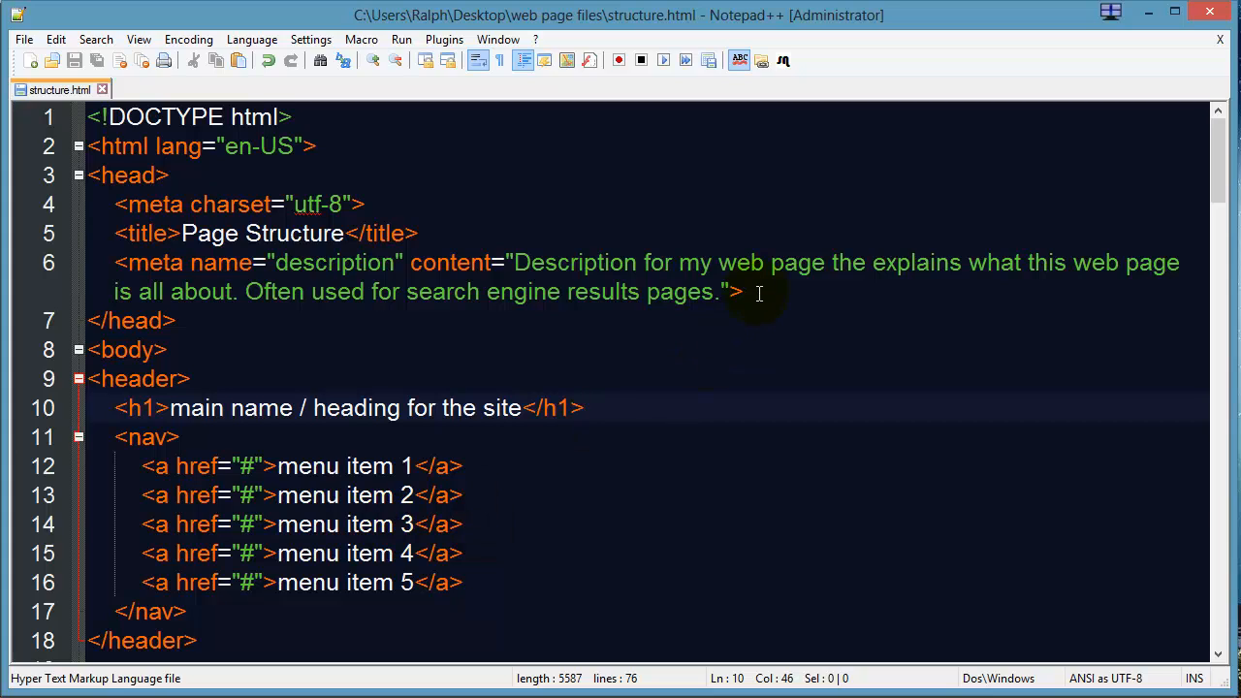
# Step: Start a new head line after the description meta tag with <link rel="stylesheet"
pyautogui.click(747, 292)
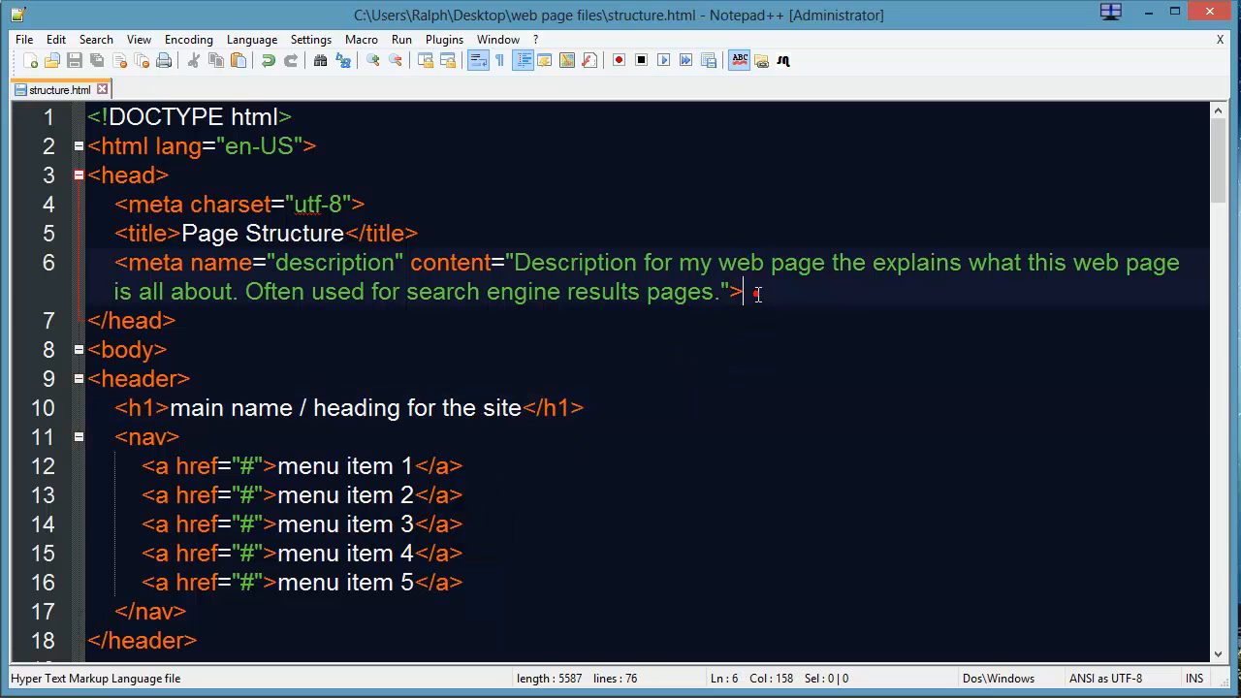
pyautogui.press('Enter')
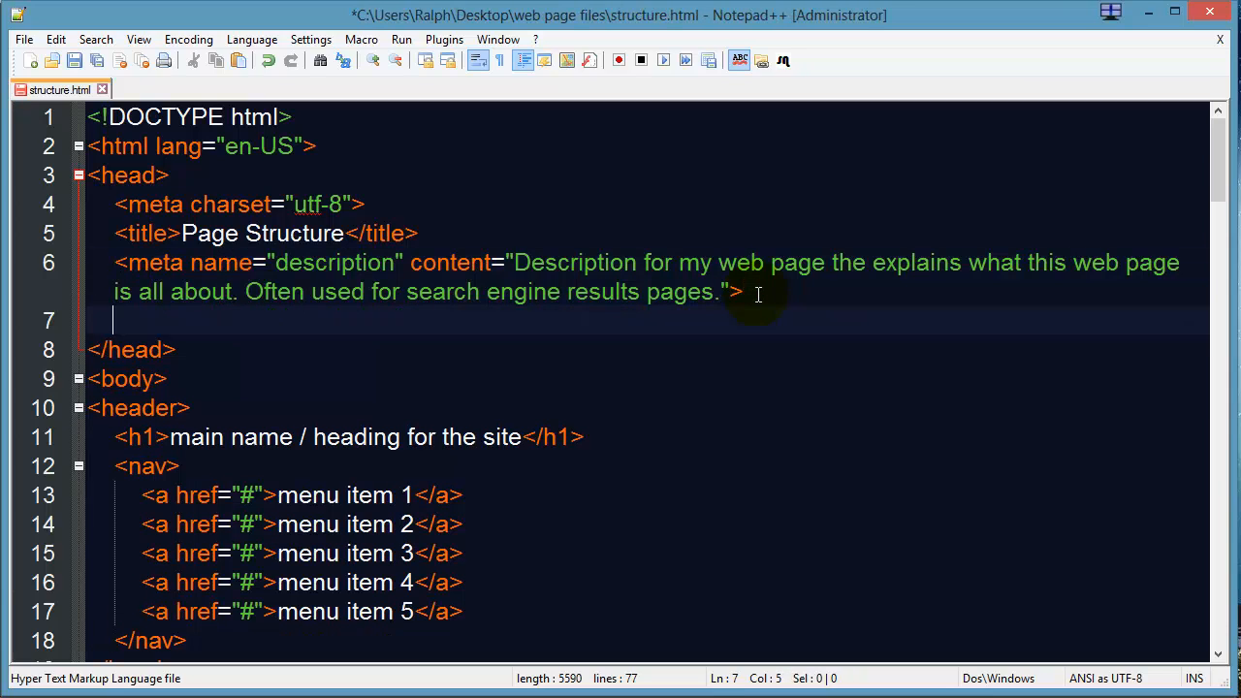
pyautogui.write('<')
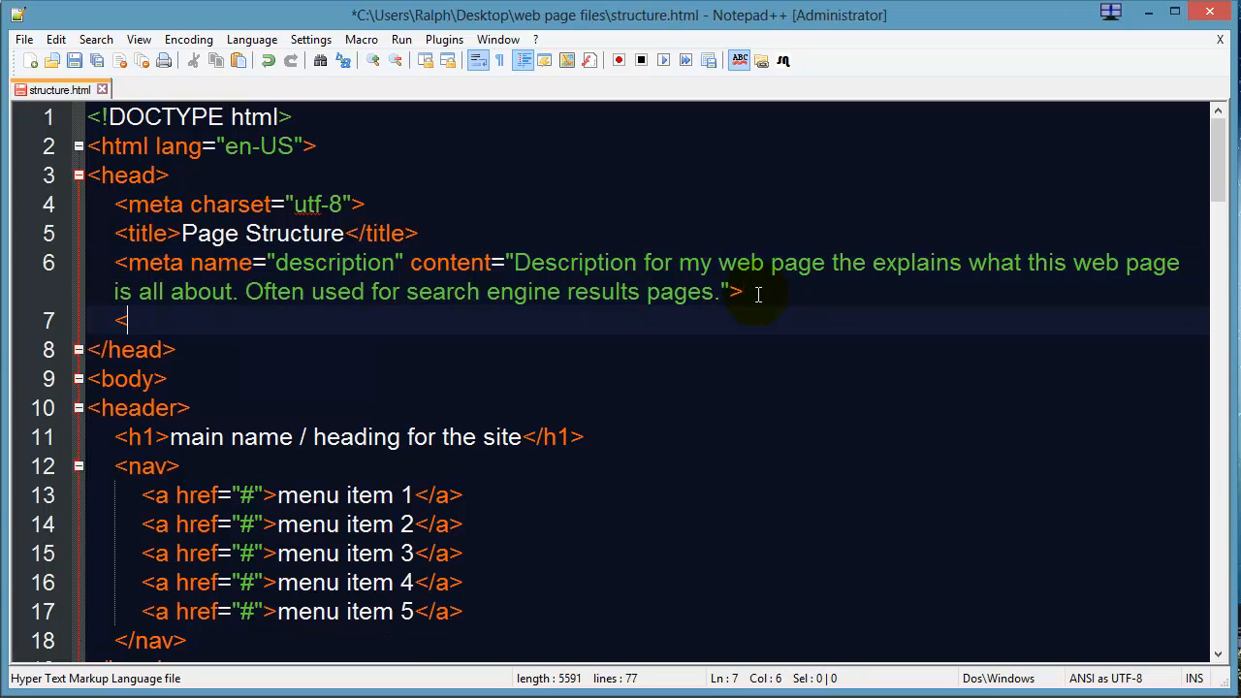
pyautogui.write('link')
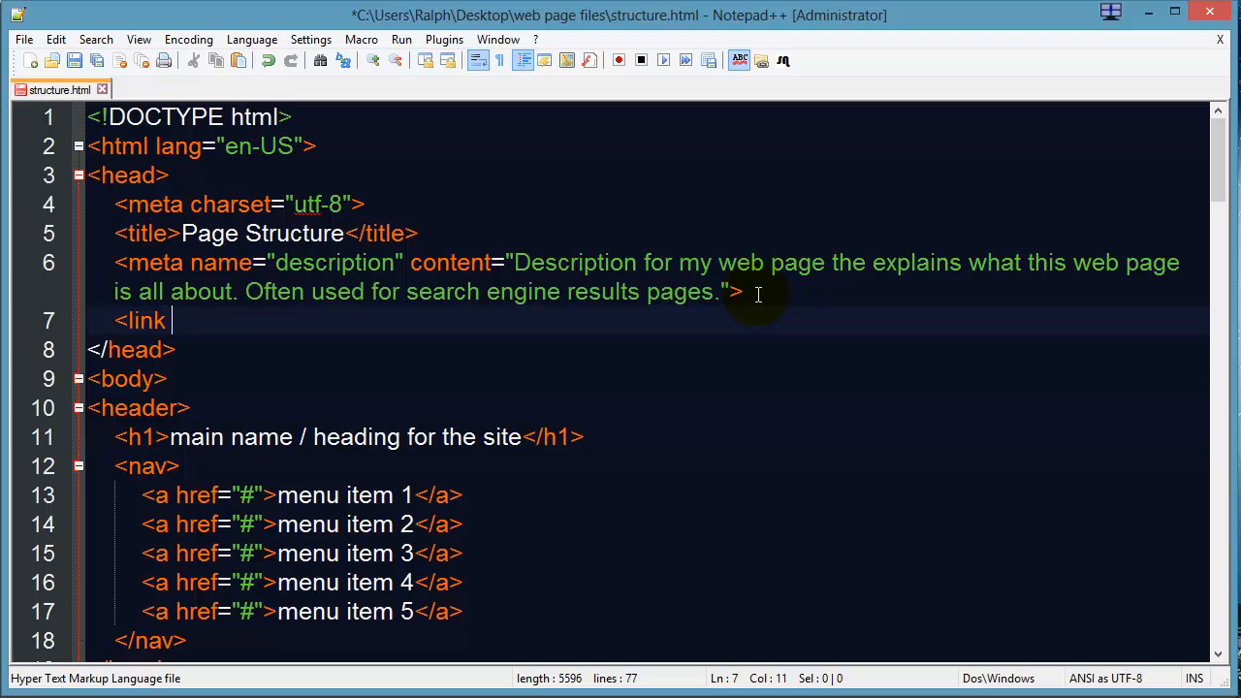
pyautogui.write('rel="sty')
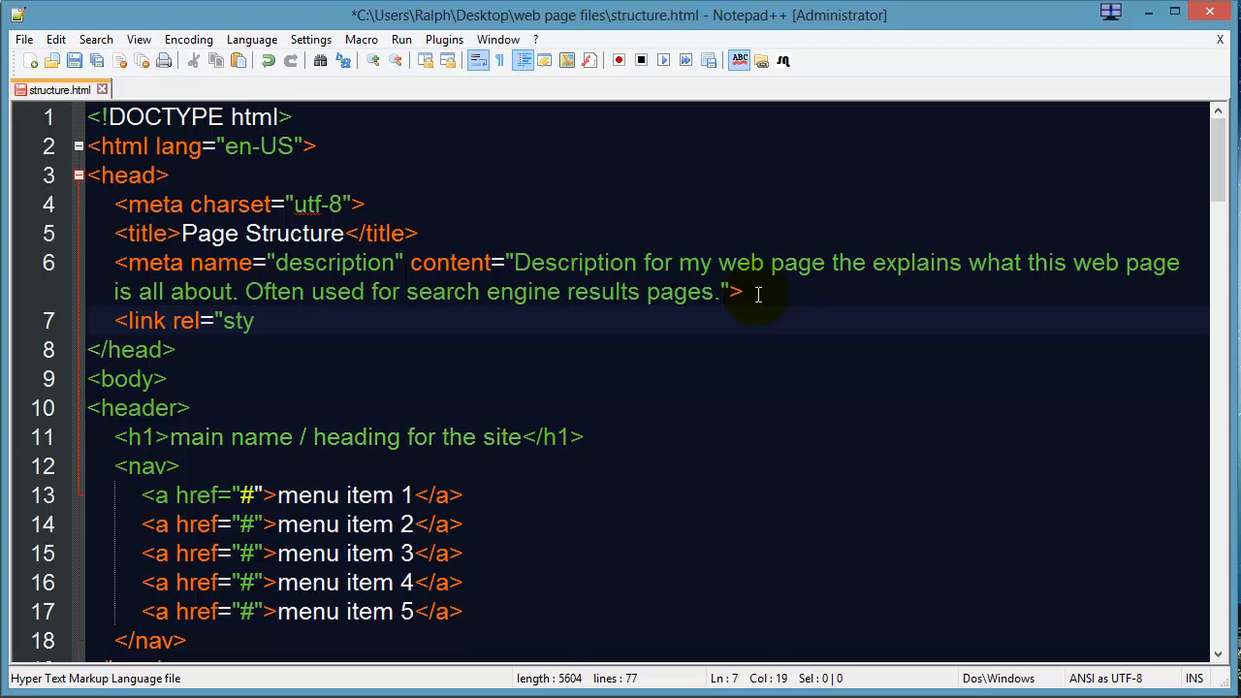
pyautogui.write('lesheet')
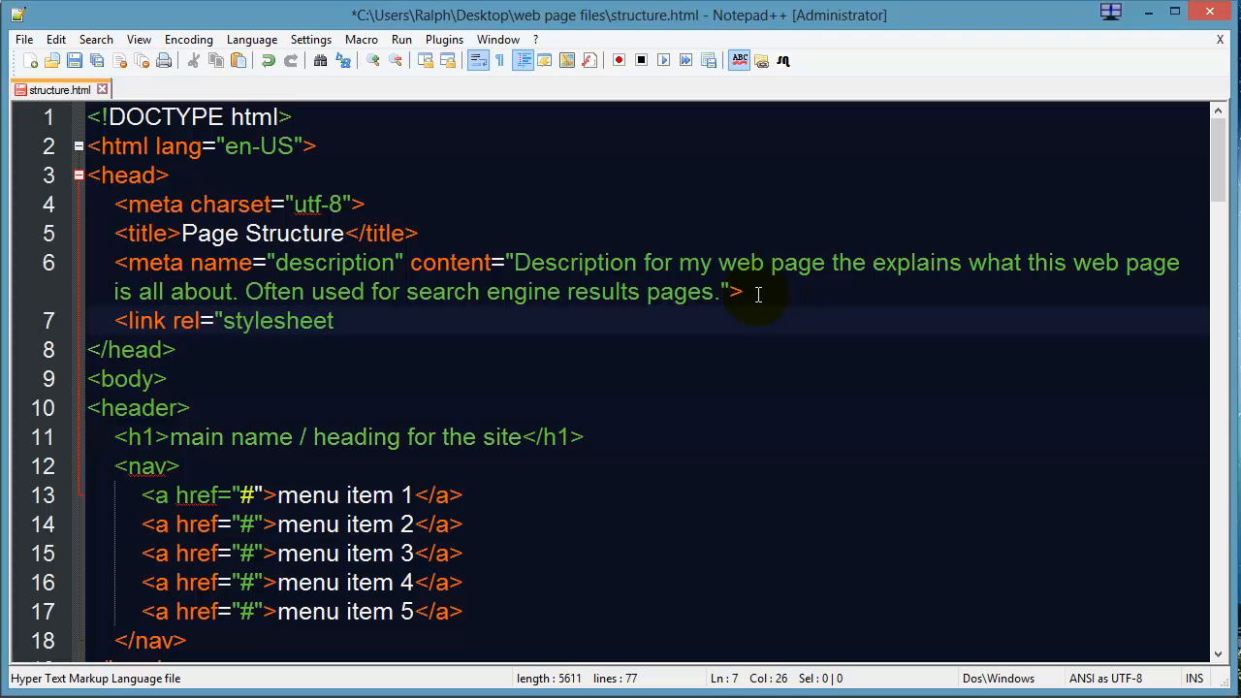
pyautogui.write('" href')
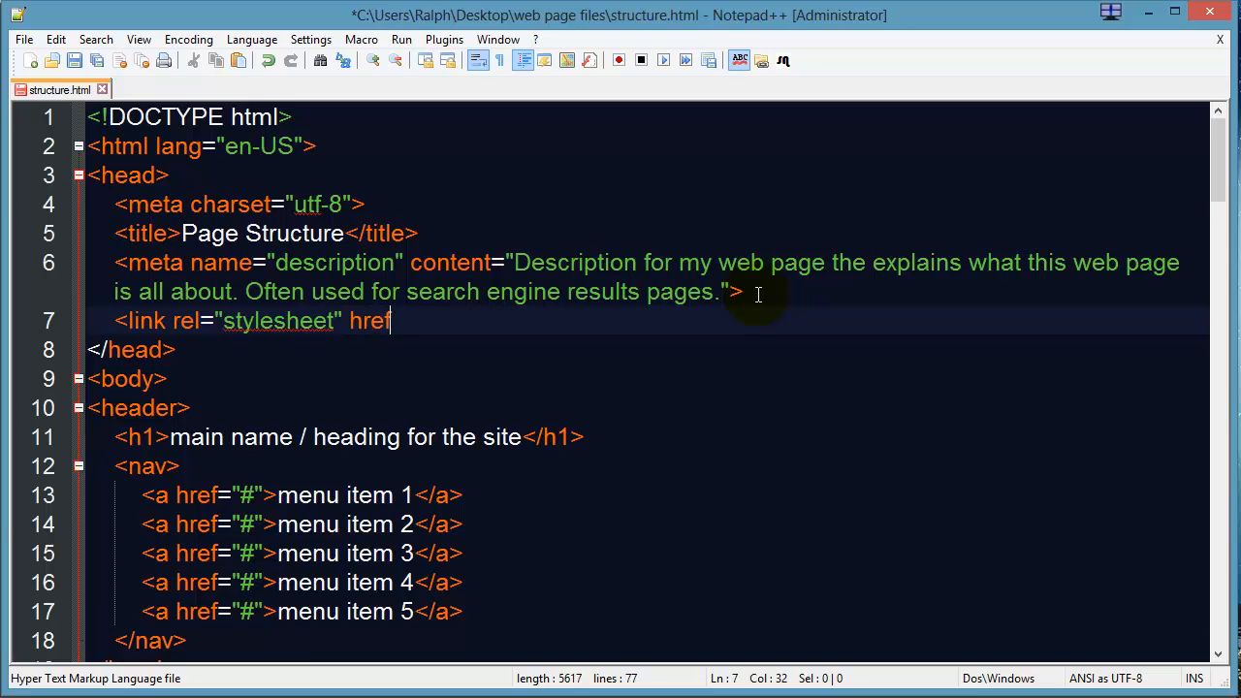
# Step: Complete the link with href="styles/structure.css"> and highlight the stylesheet path
pyautogui.write('=')
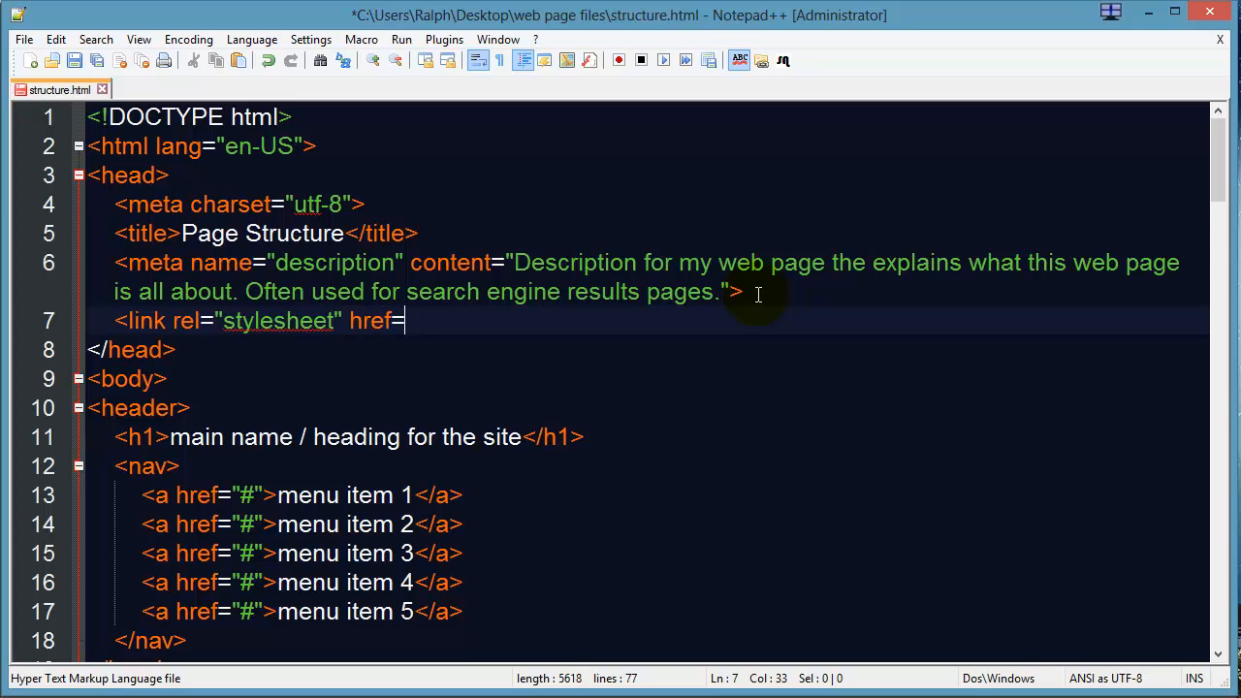
pyautogui.write('"')
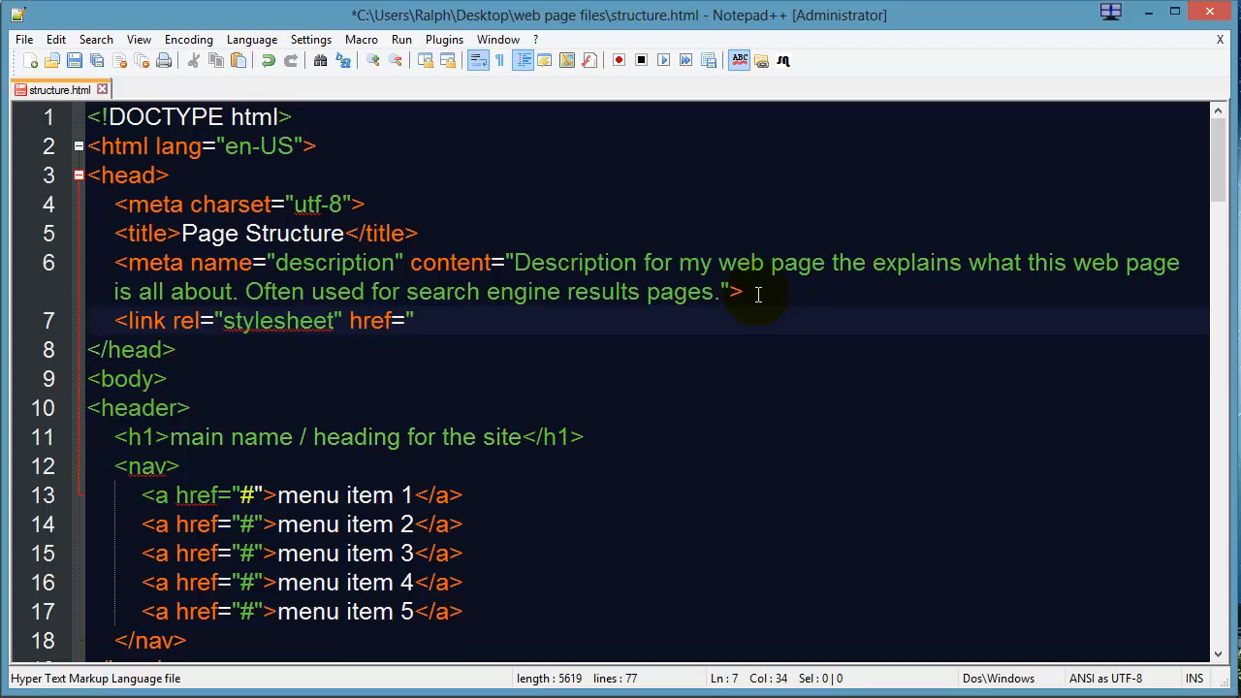
pyautogui.write('styles')
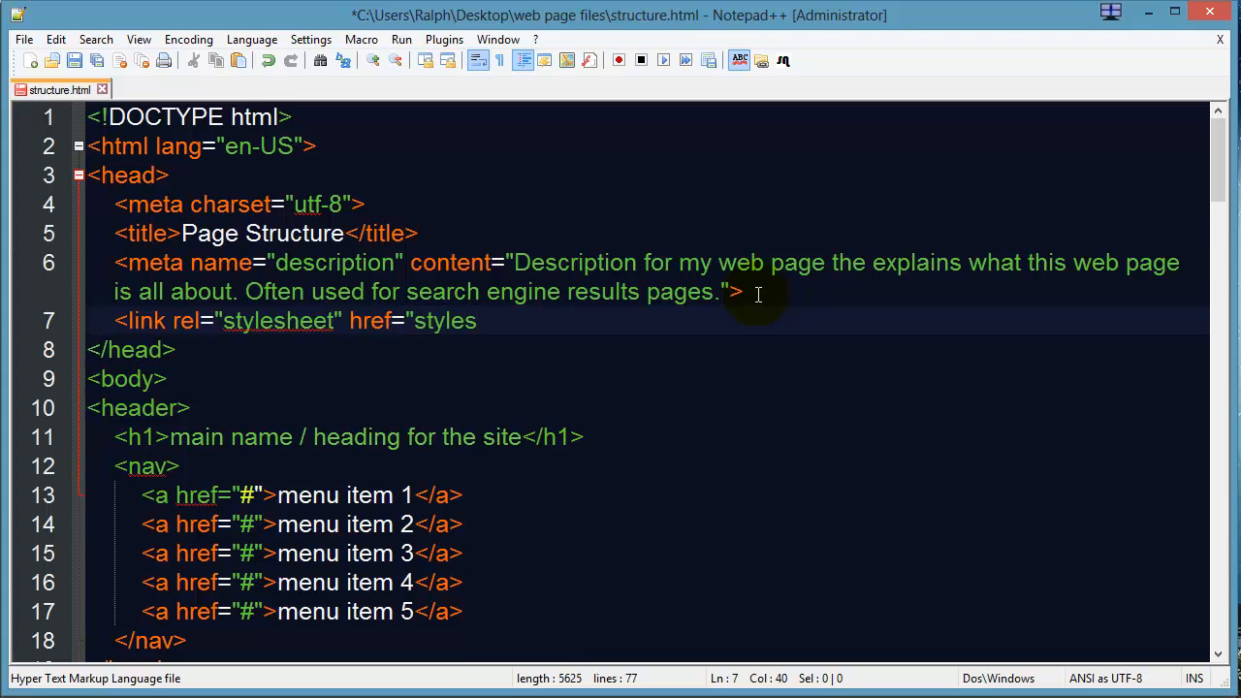
pyautogui.write('/')
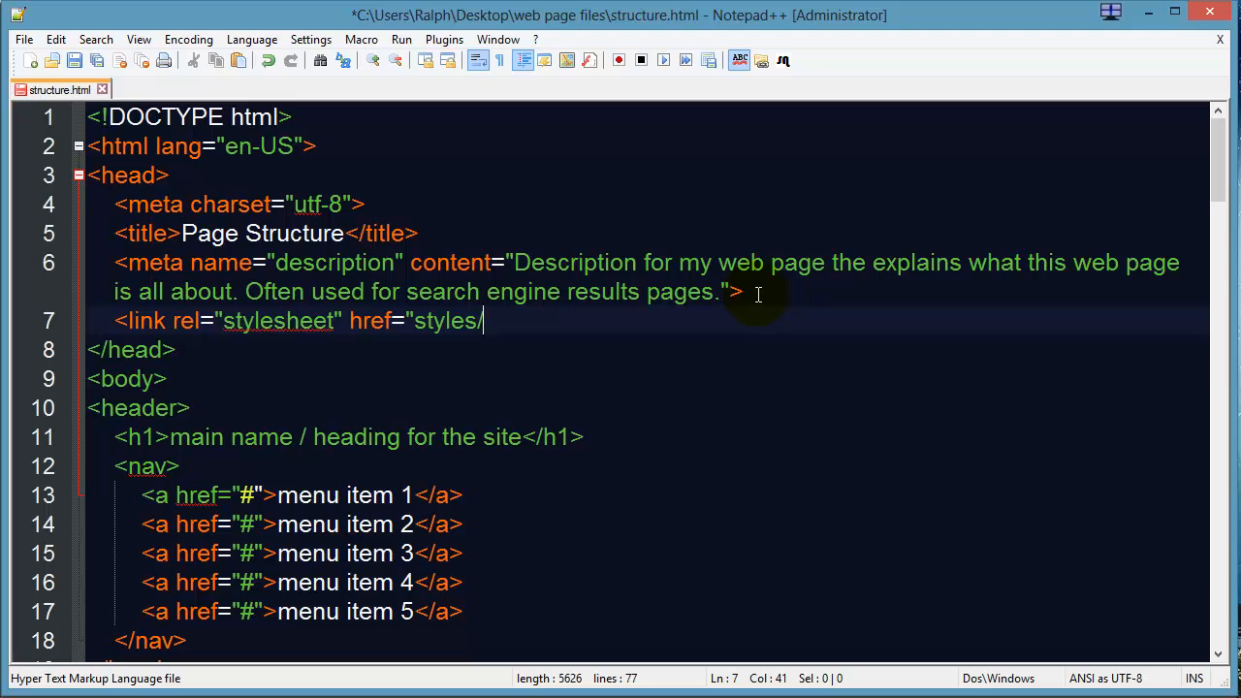
pyautogui.write('structure.css')
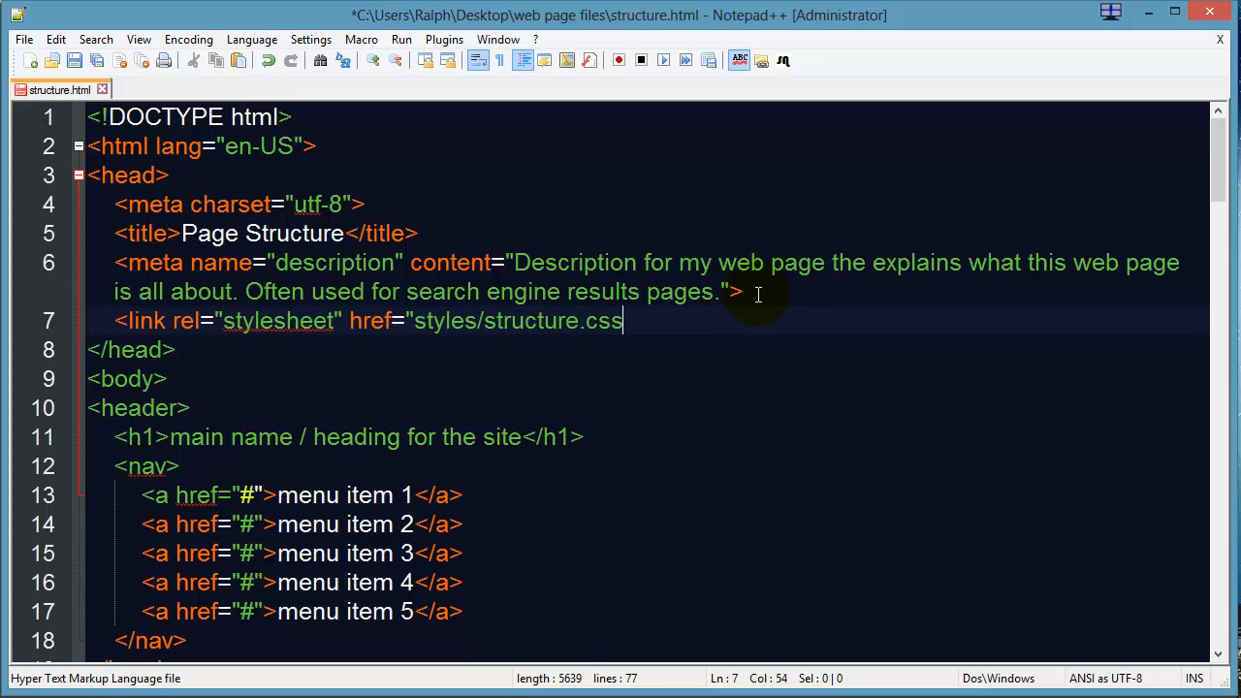
pyautogui.write('">')
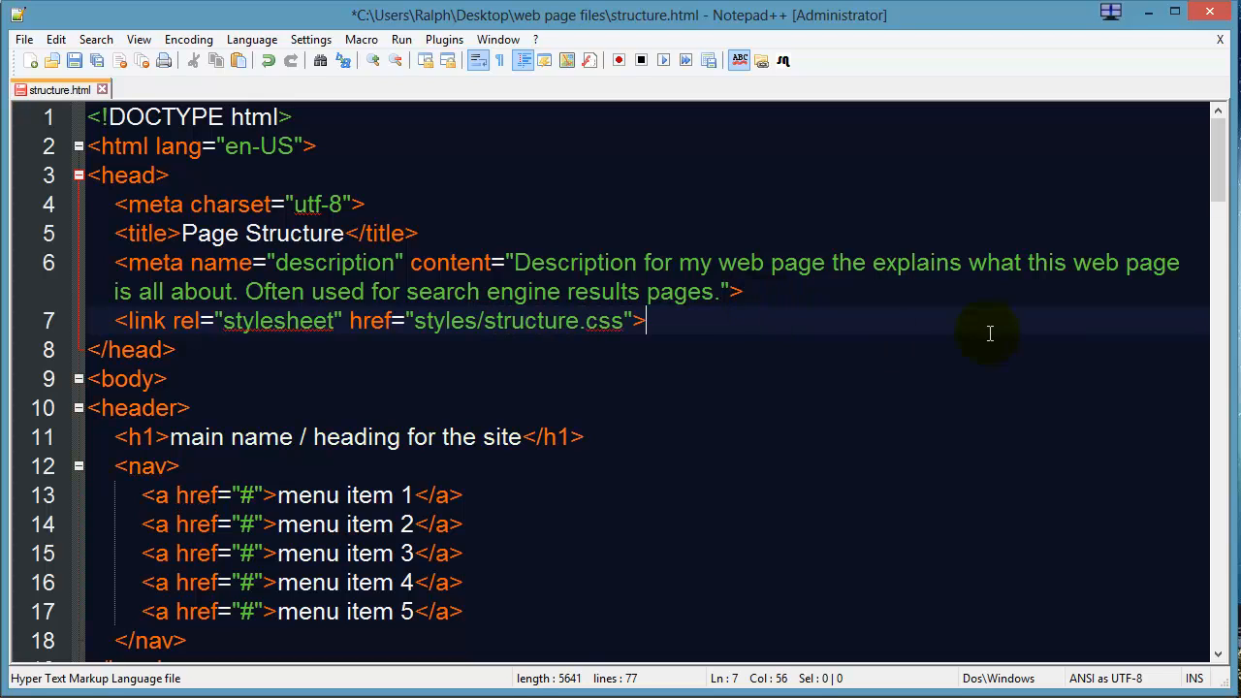
pyautogui.moveTo(148, 327)
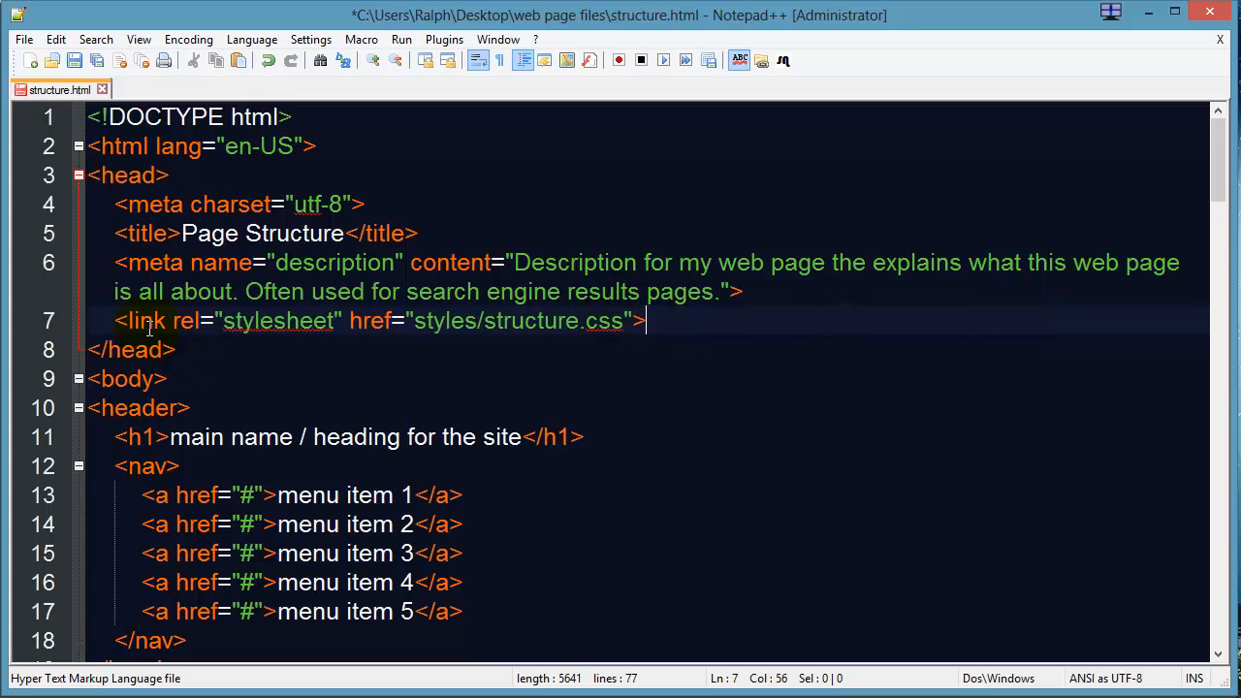
pyautogui.moveTo(220, 356)
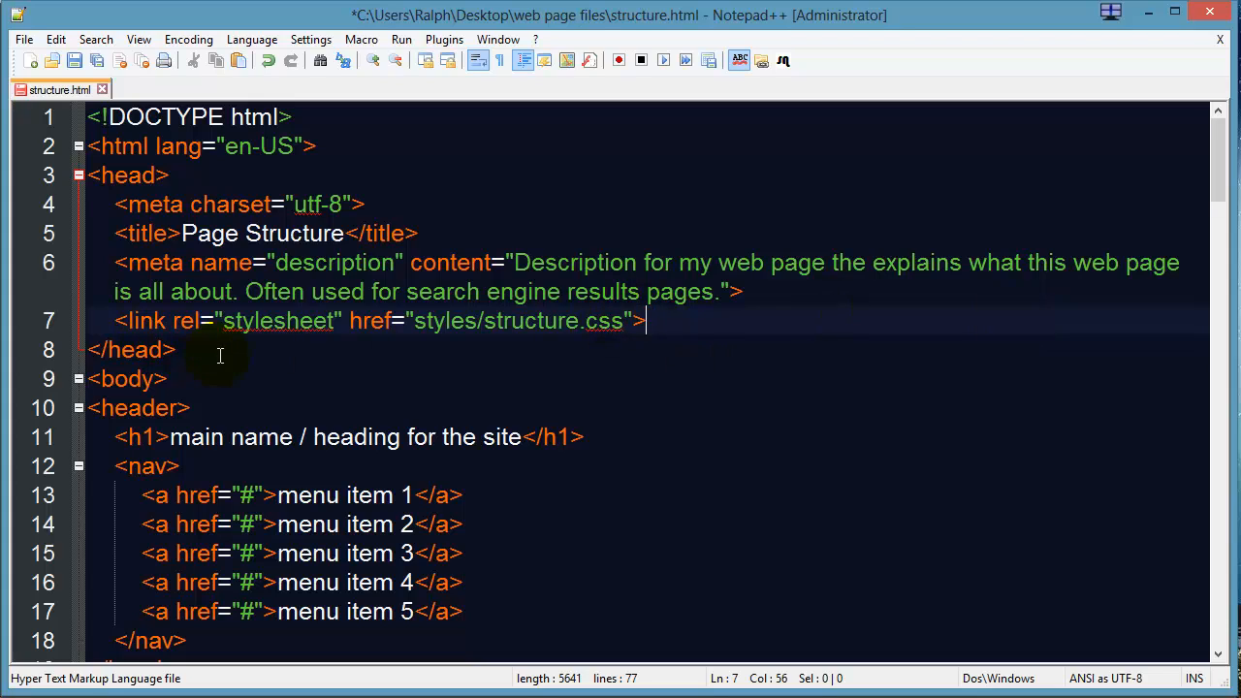
pyautogui.moveTo(414, 321); pyautogui.dragTo(628, 321)
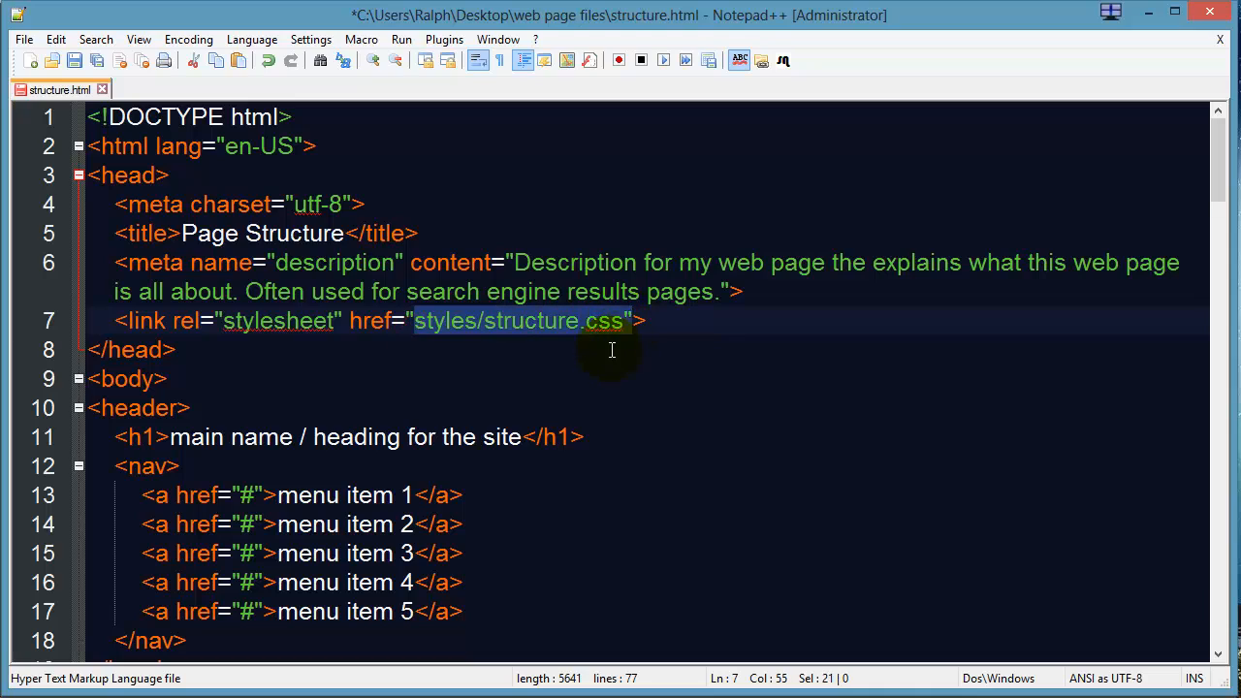